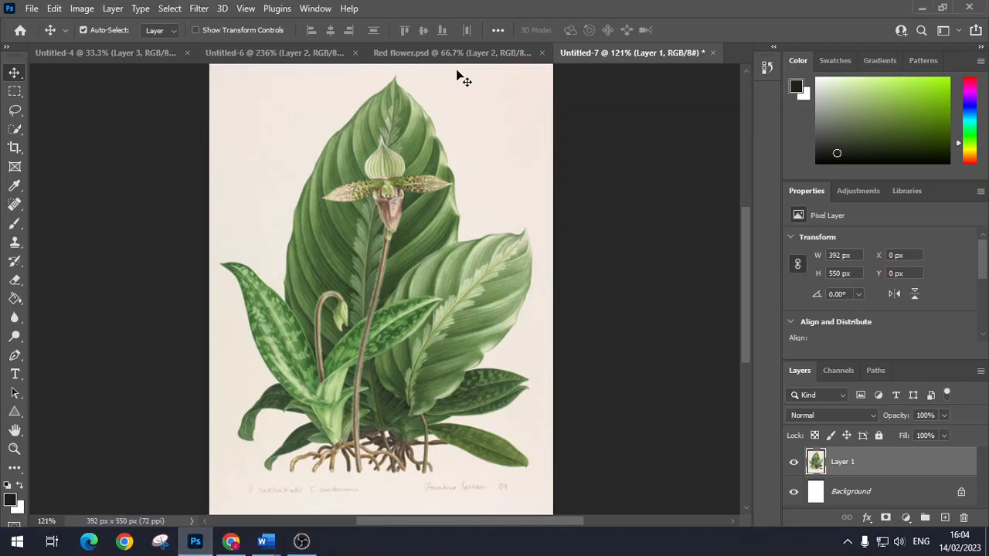
Switch from Photoshop to the Marcelo Monreal walkthrough slides in Chrome.
click(445, 53)
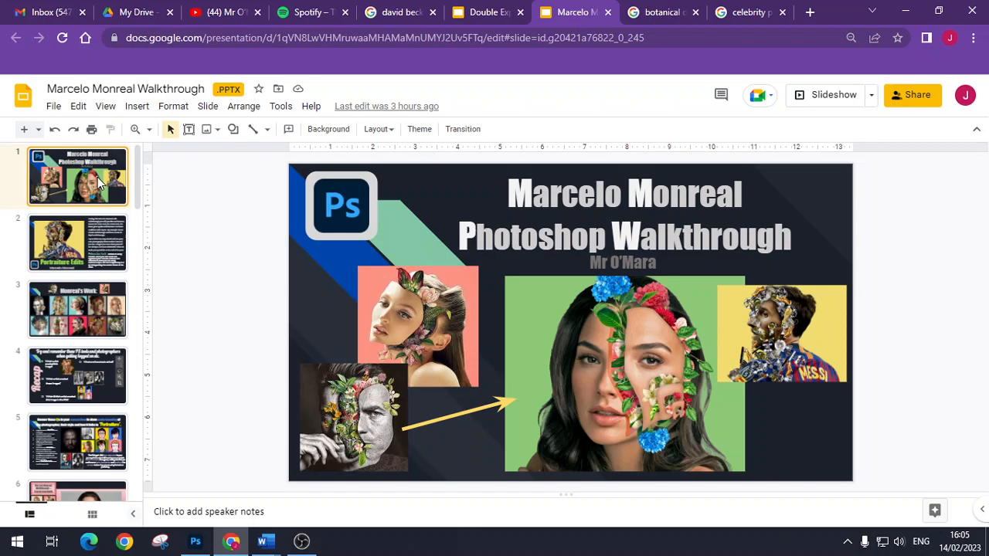
Review the Monreal's Work, floral portrait and Messi example slides, ending on the step-by-step guide.
click(77, 309)
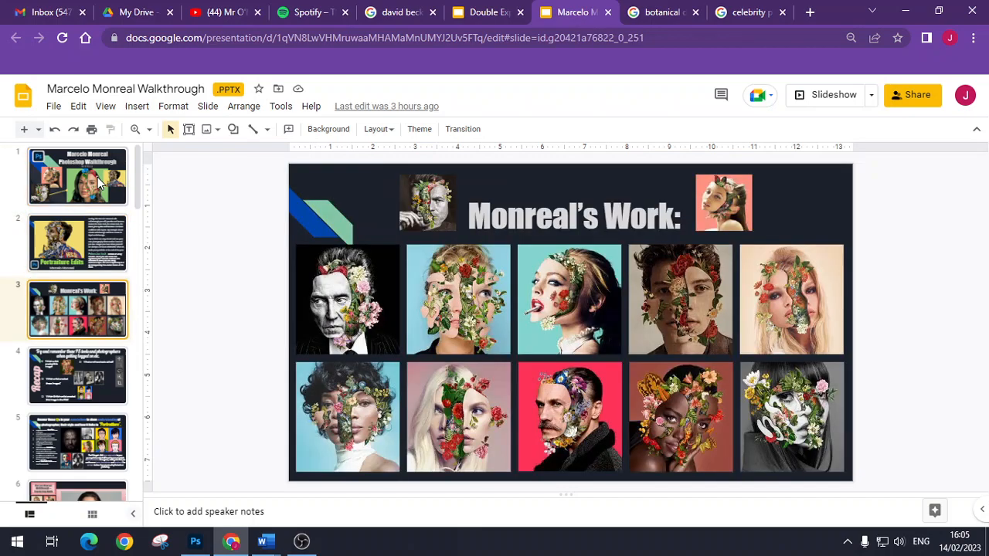
click(78, 176)
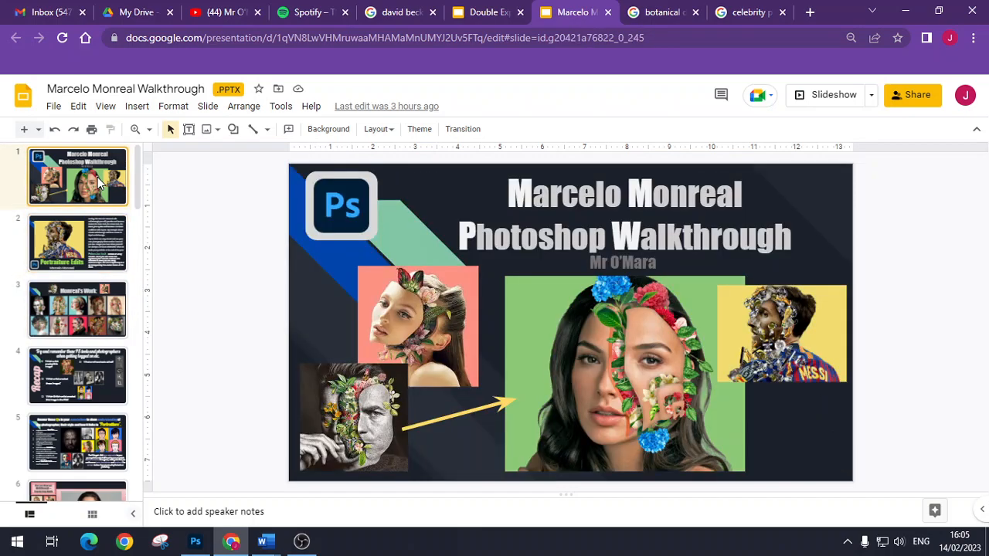
click(77, 377)
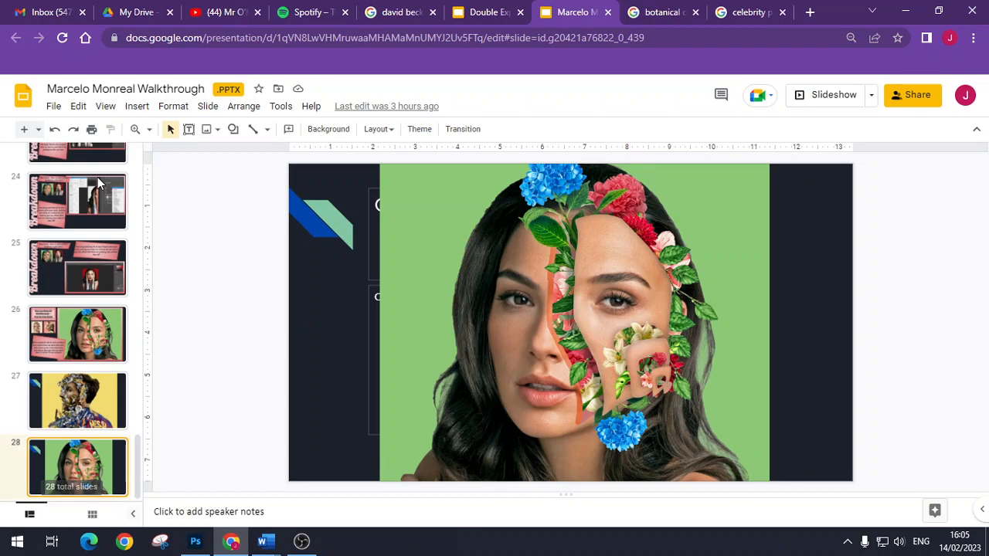
click(77, 400)
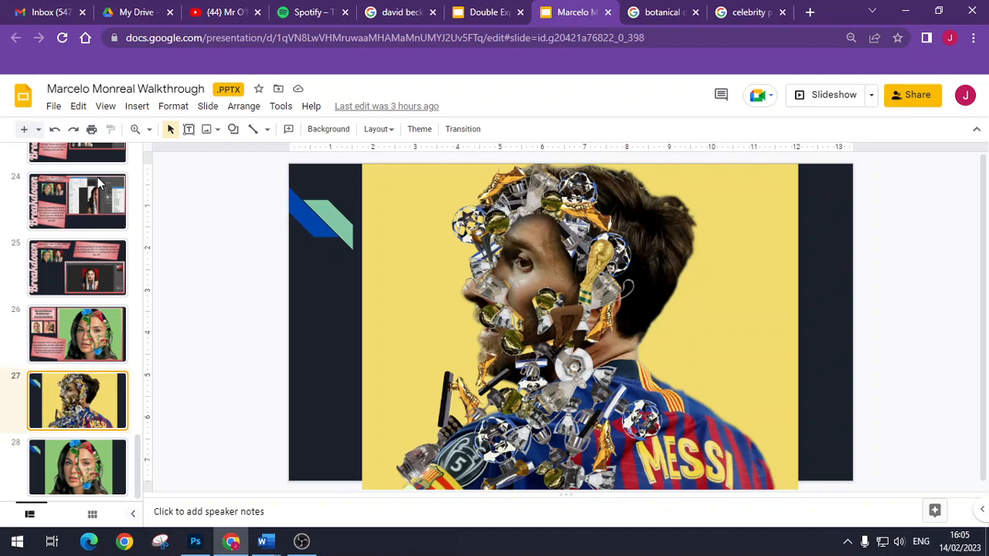
click(99, 182)
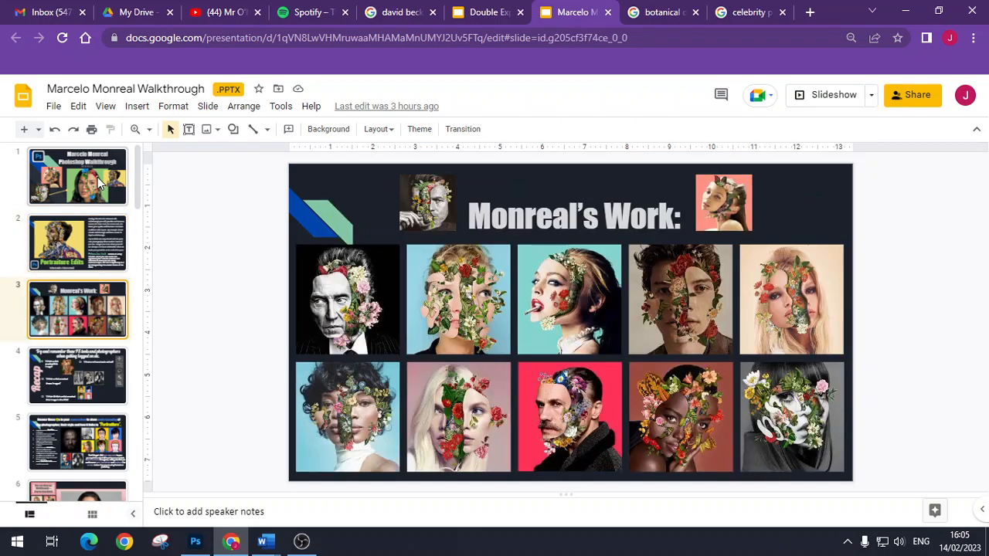
click(77, 322)
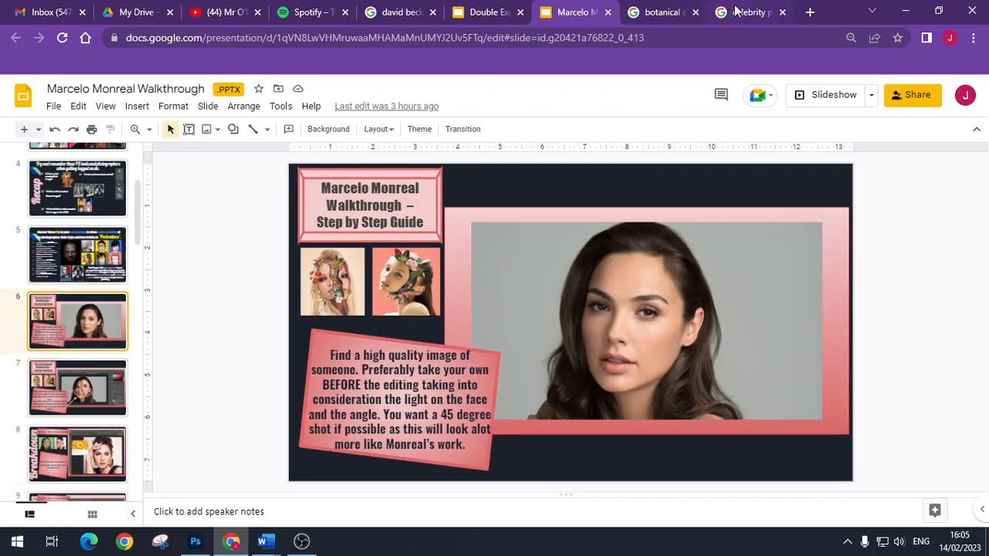
Scroll the celebrity portraits results and preview the black-and-white WIRED portrait.
click(750, 12)
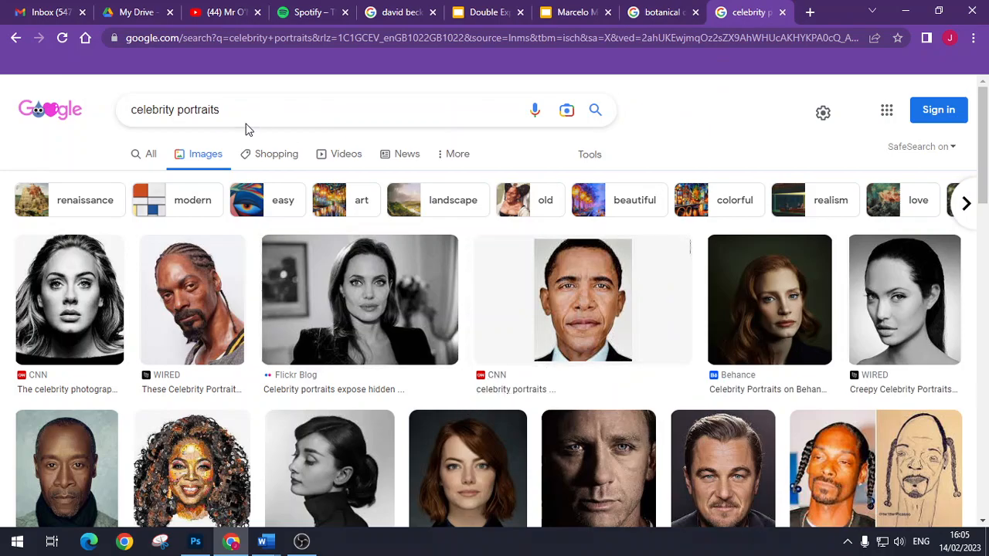
scroll(down, 3)
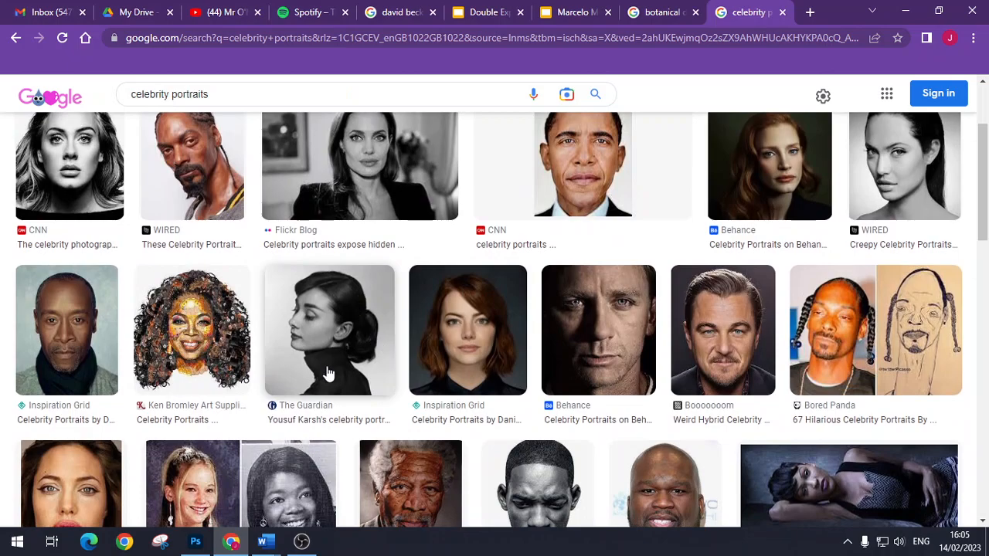
scroll(down, 3)
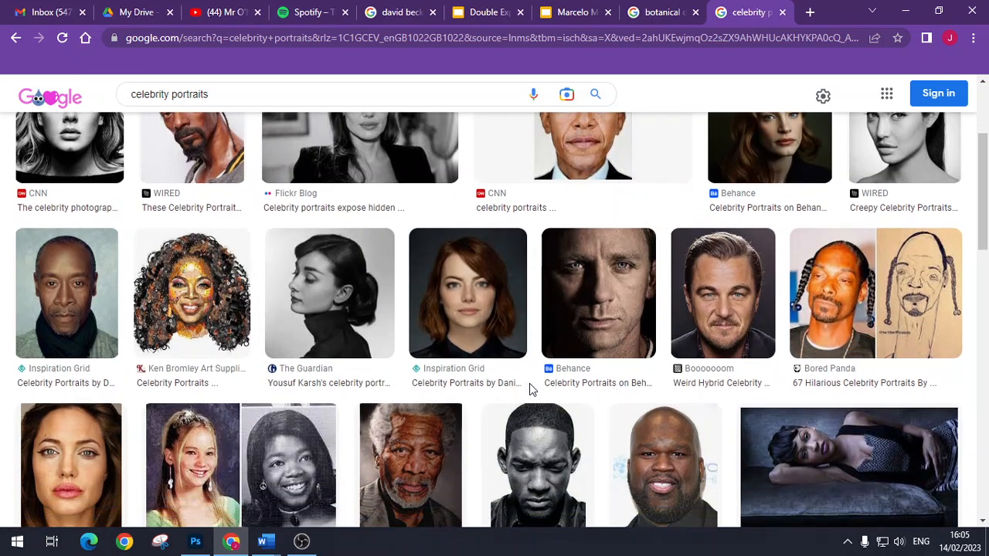
scroll(down, 3)
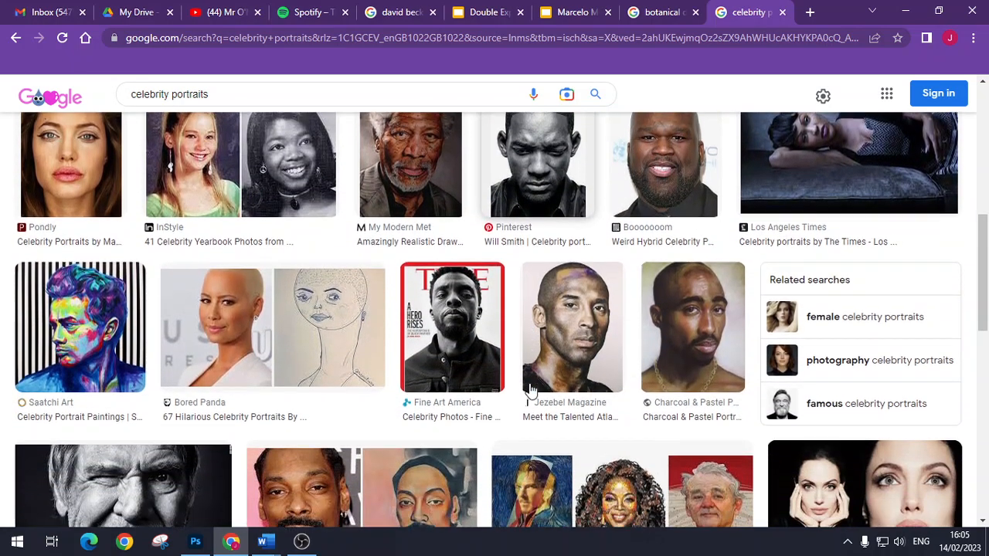
scroll(down, 3)
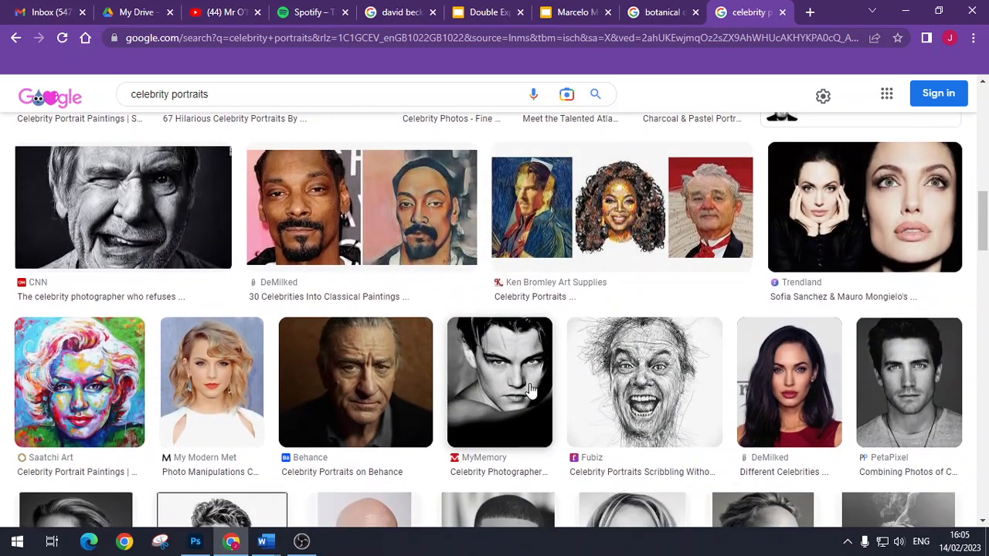
scroll(down, 3)
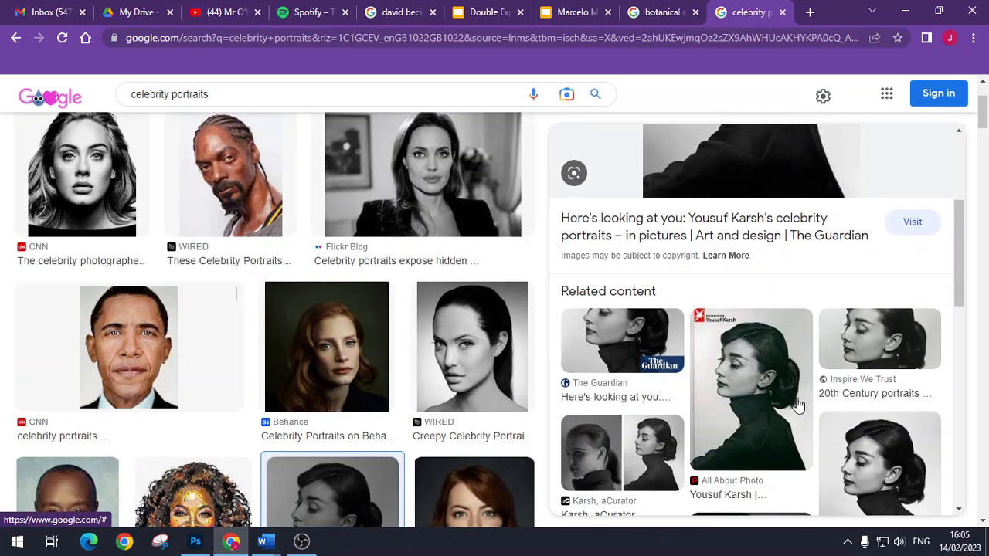
scroll(down, 3)
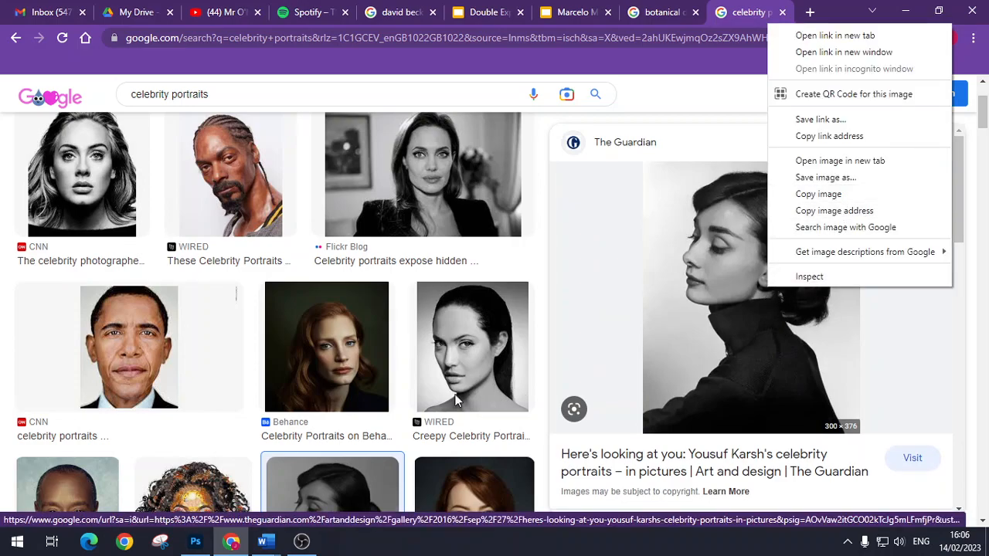
click(471, 346)
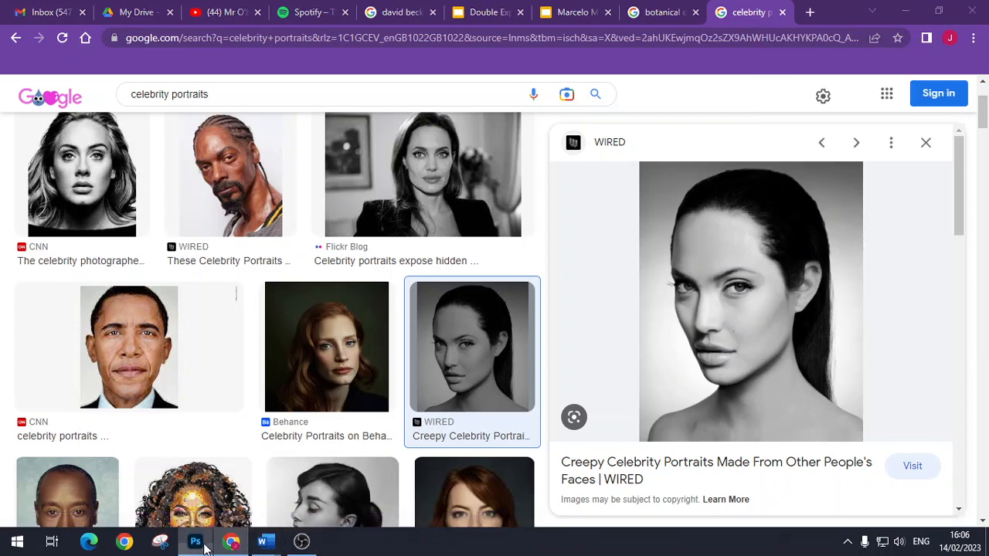
Create a 1400×1750 document holding the pasted portrait as an unlocked layer, blank layer removed.
click(194, 541)
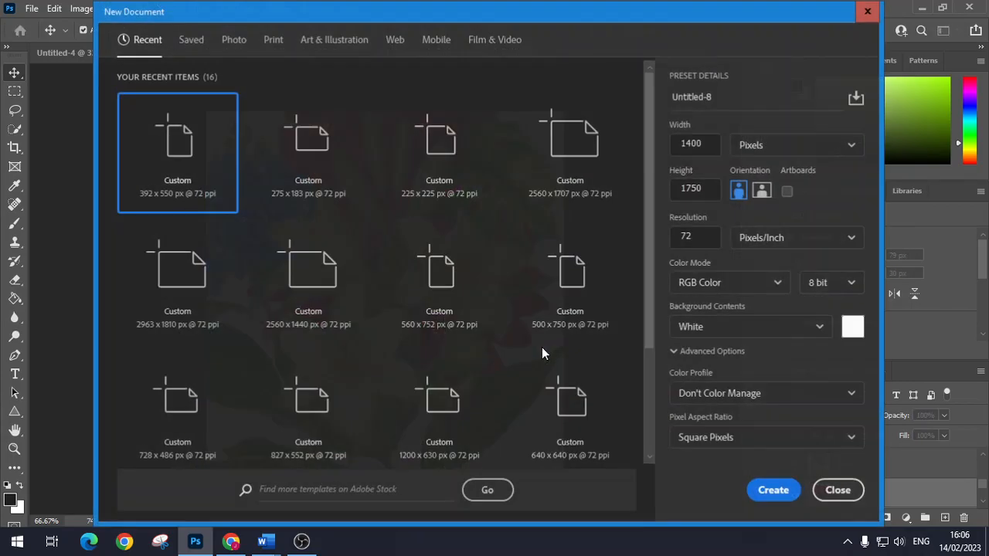
click(773, 490)
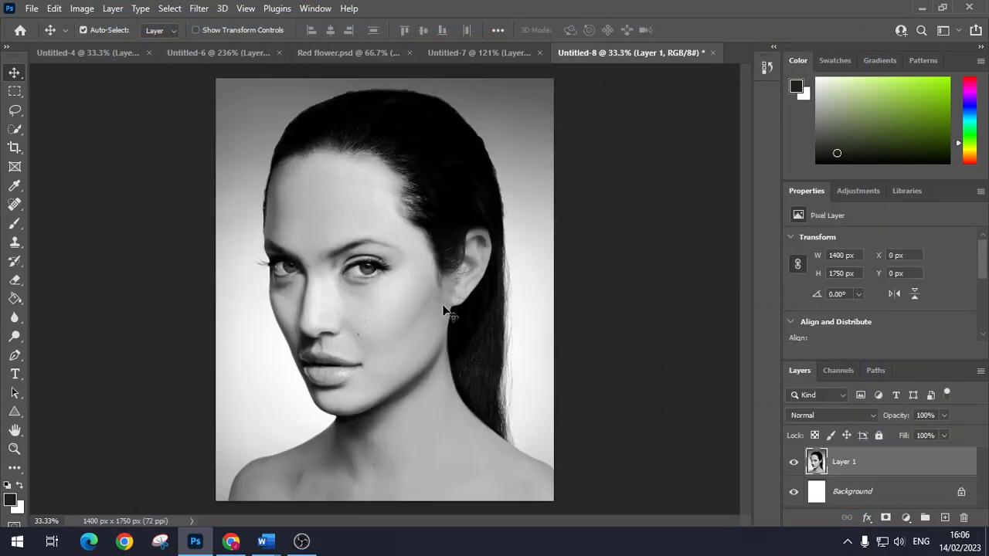
double_click(854, 492)
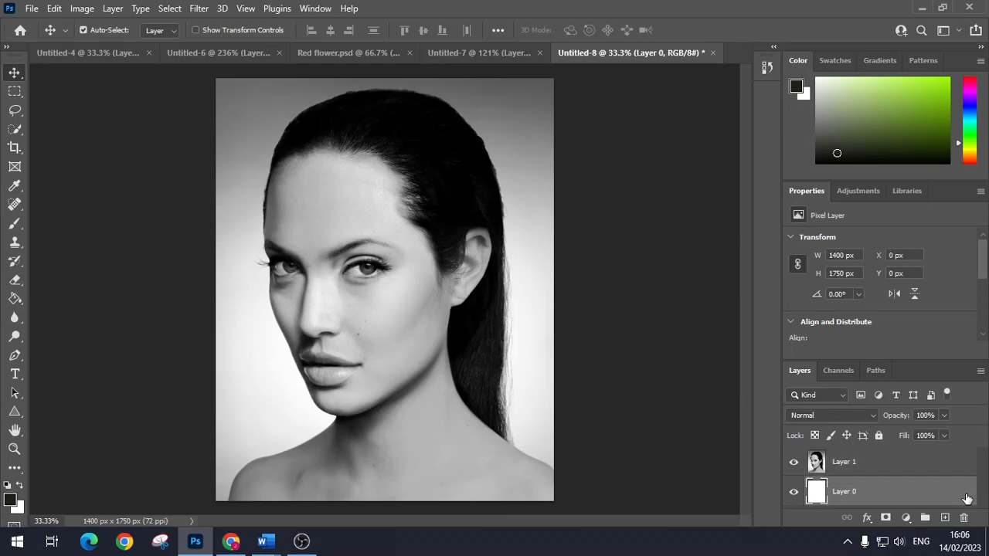
click(965, 513)
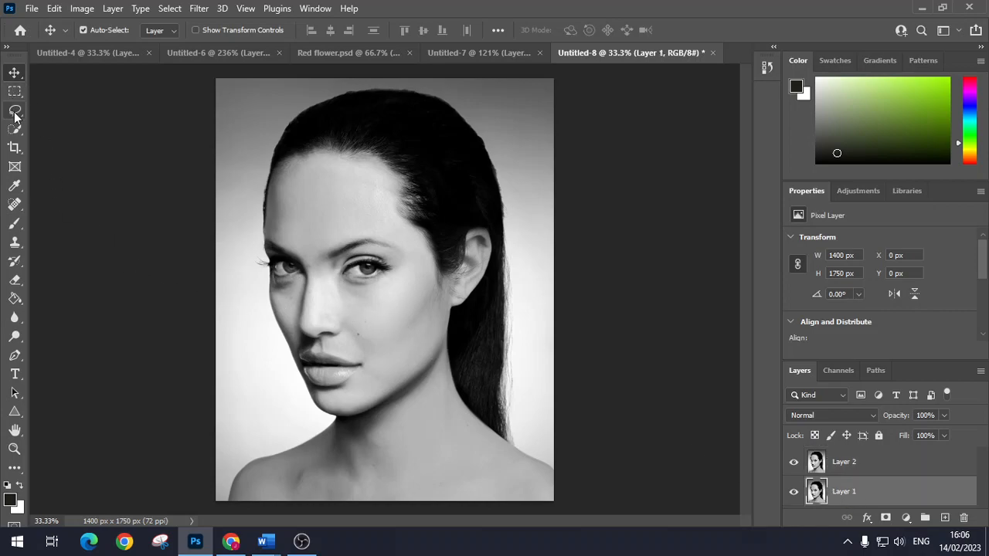
click(15, 111)
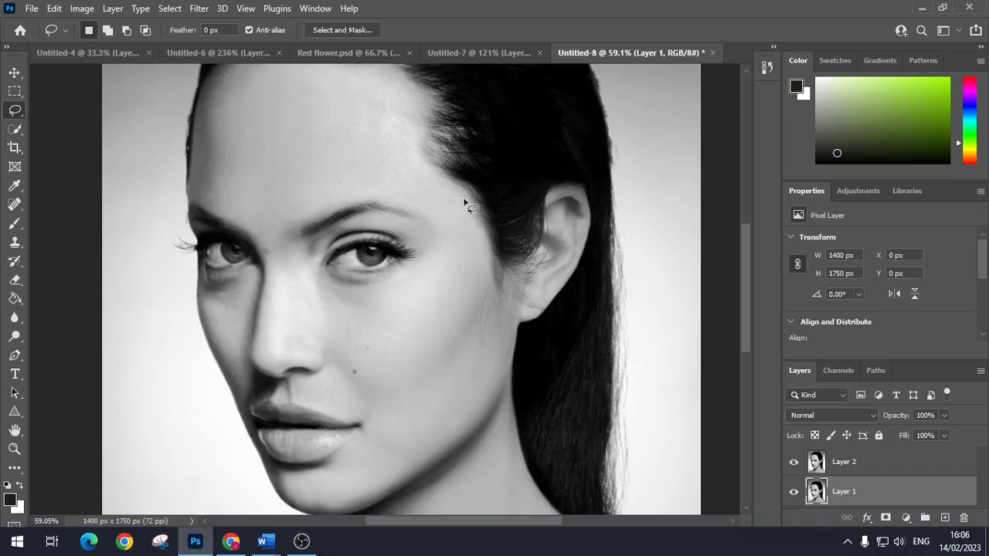
mouse_move(435, 174)
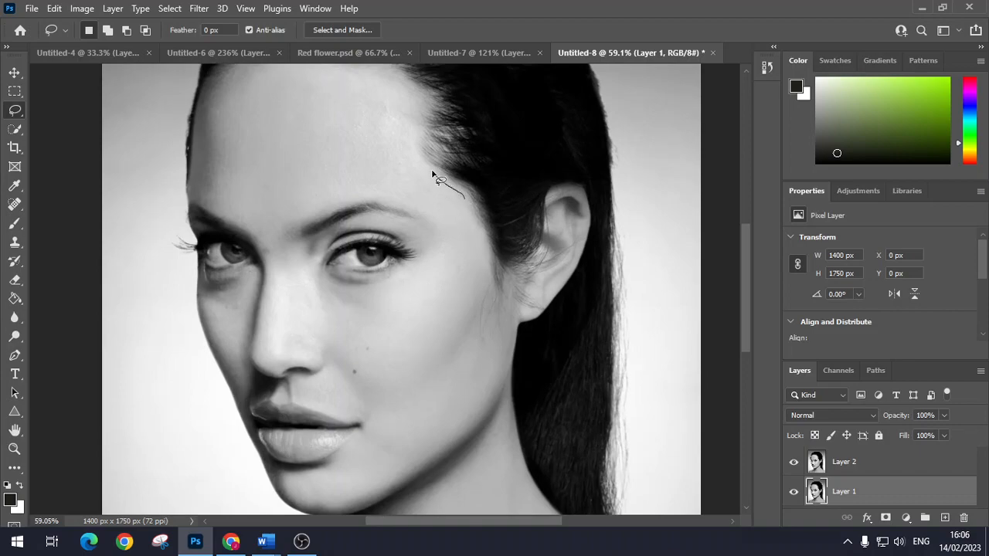
Lasso a large face piece from forehead to chin for copying to its own layer.
drag(445, 188, 425, 105)
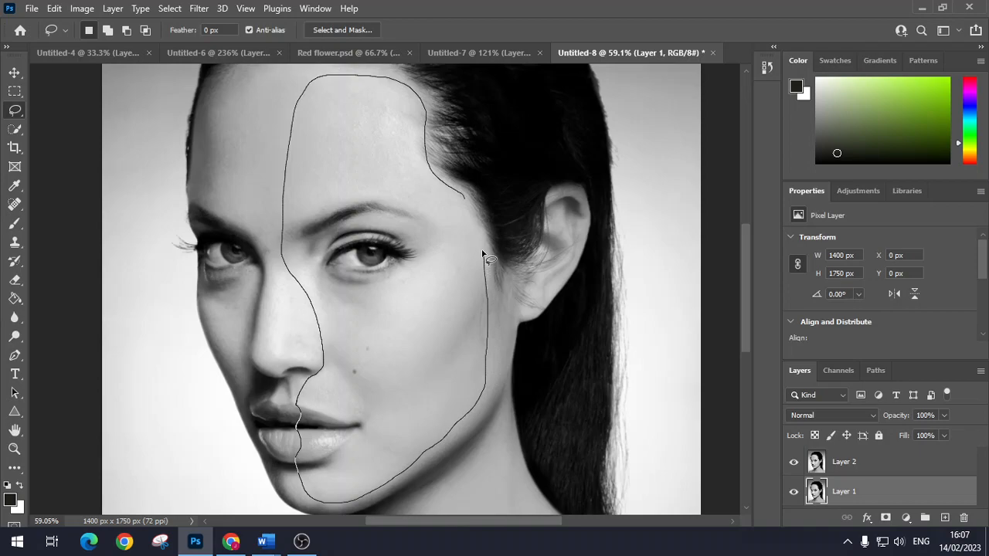
mouse_move(473, 210)
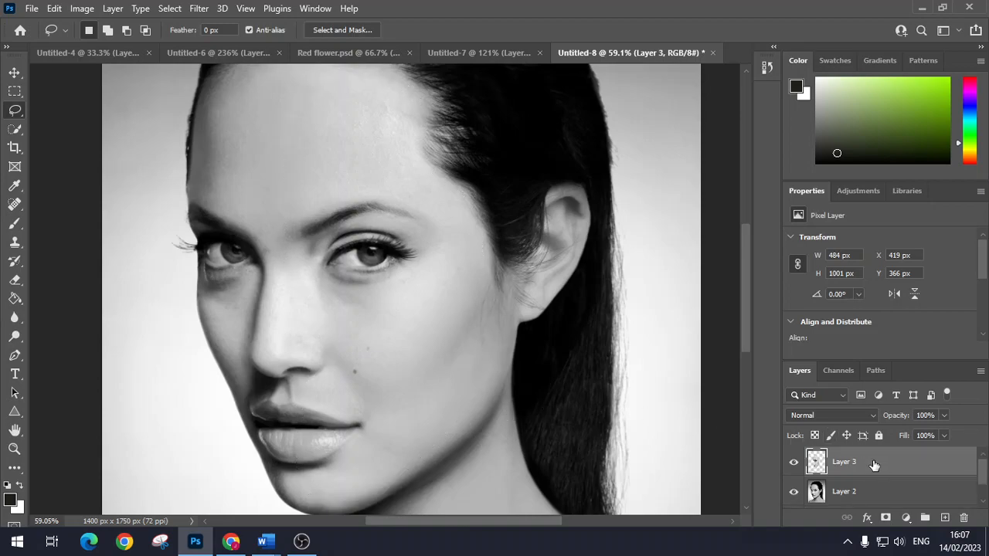
Outline a face strip from forehead past the nose and cut it from the base portrait.
click(795, 492)
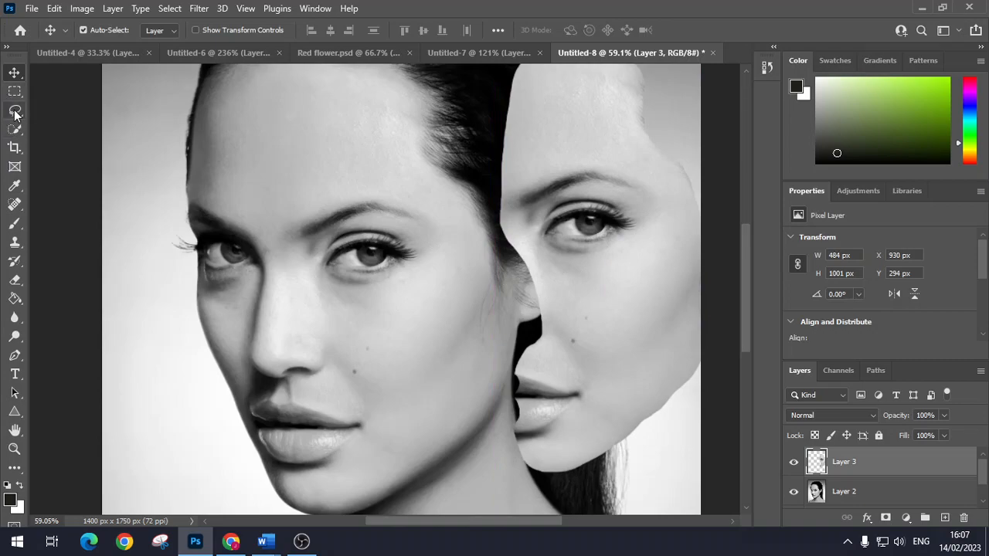
click(14, 111)
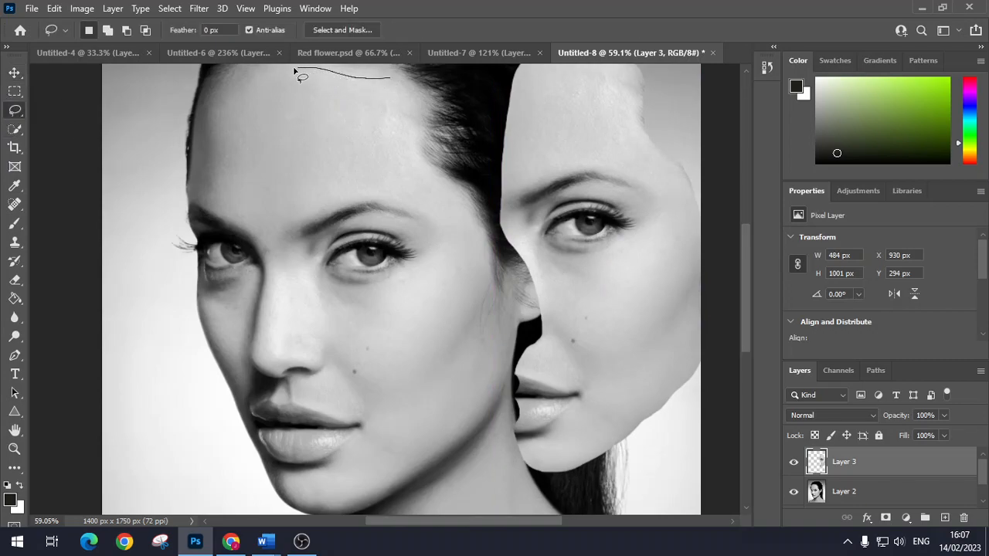
drag(301, 74, 281, 198)
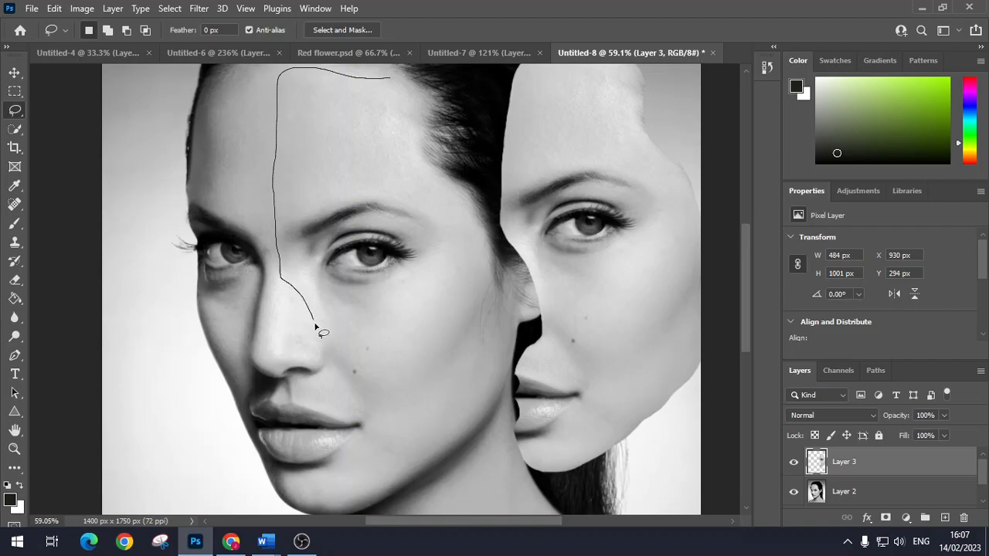
drag(315, 324, 323, 385)
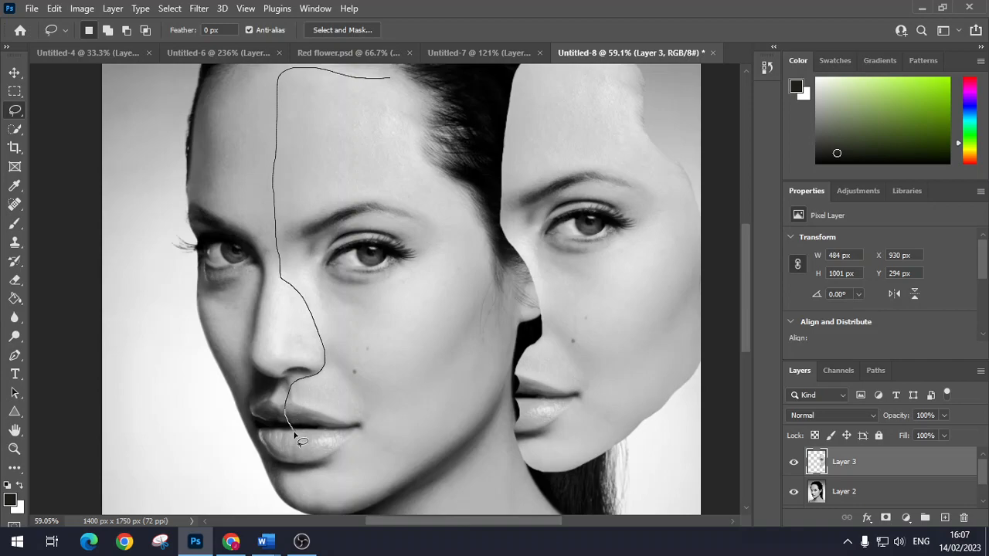
mouse_move(302, 470)
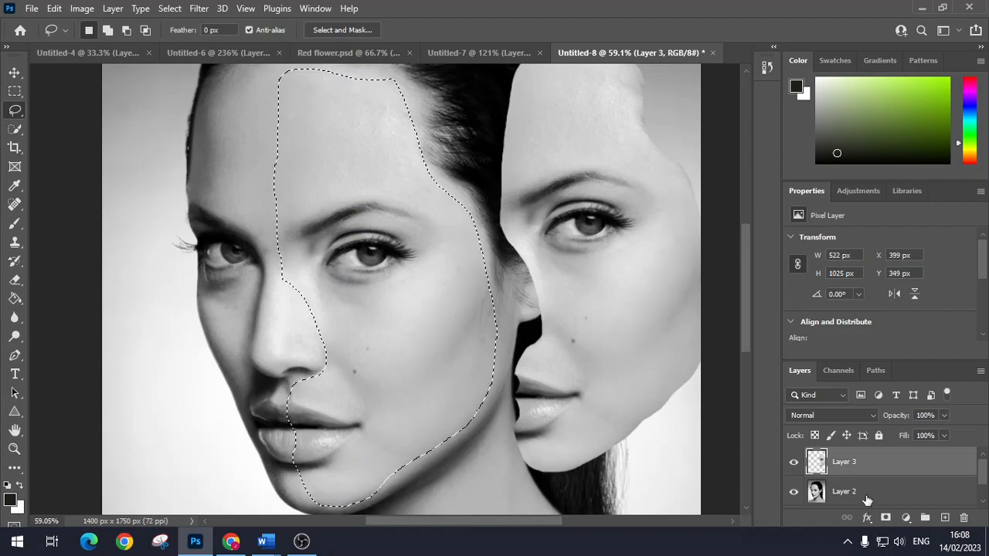
click(844, 492)
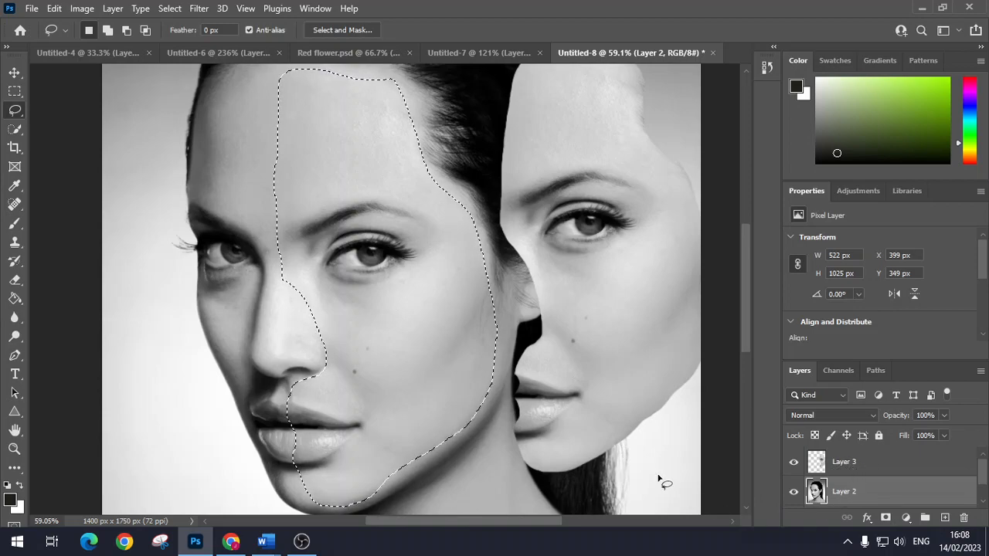
key(Delete)
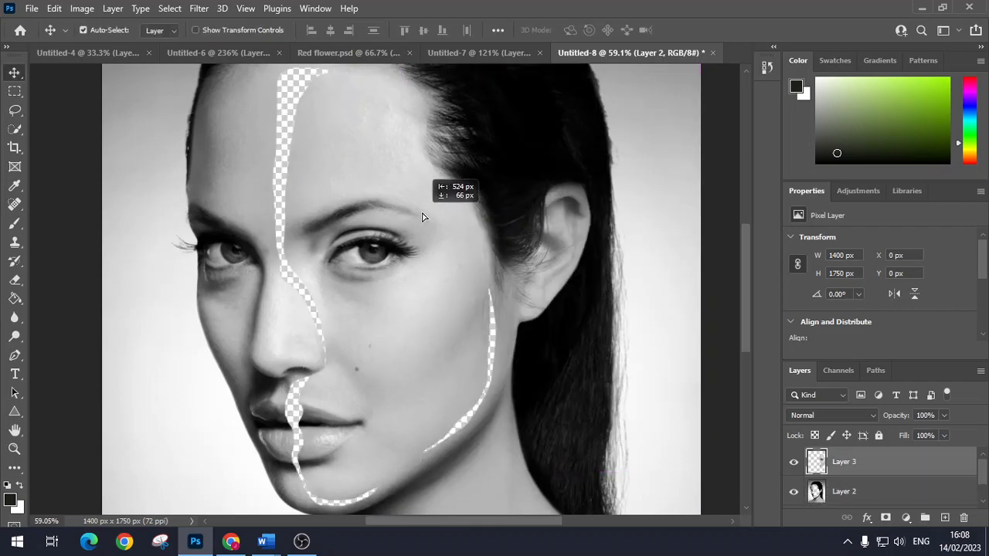
Shift the cut face piece to the right, leaving a transparent gap down the face.
drag(420, 216, 476, 269)
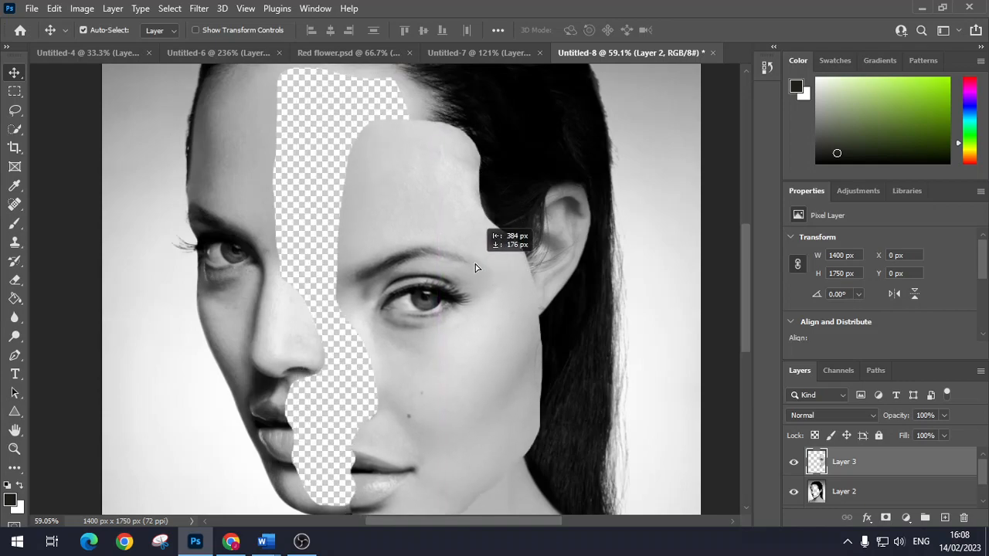
drag(476, 269, 533, 208)
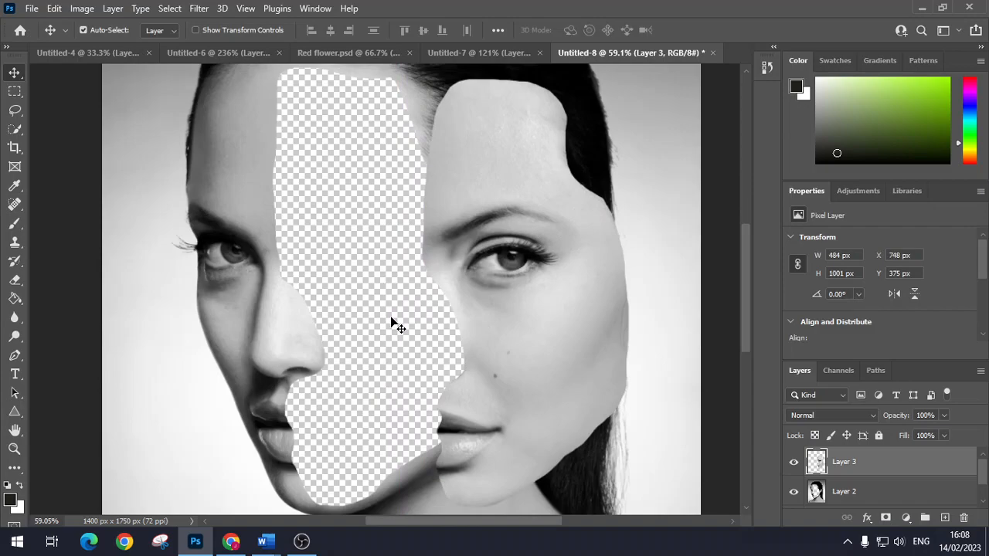
Search Google Images for 'patterned tile botanical' and copy the Zazzle bird tile image.
click(231, 541)
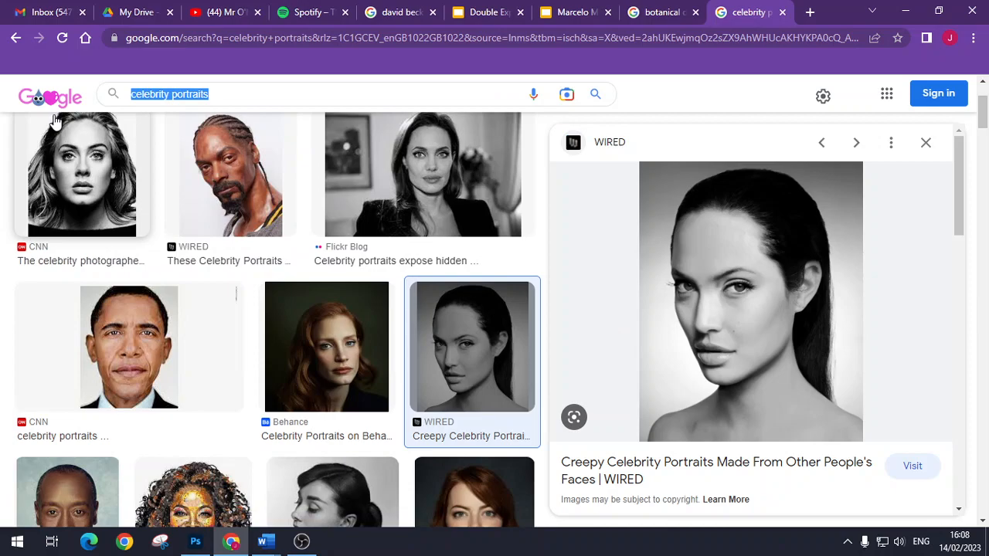
text(patterned tile botanical)
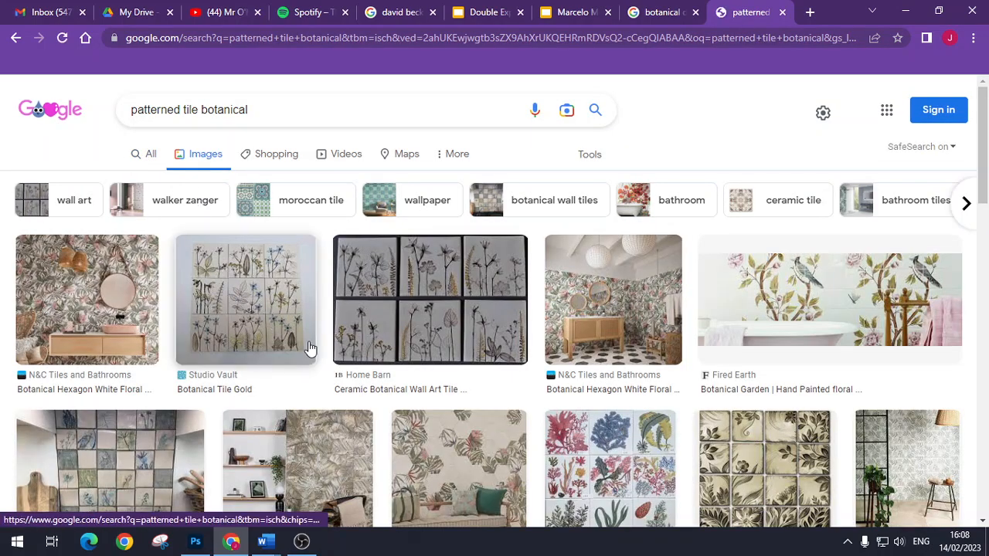
scroll(down, 3)
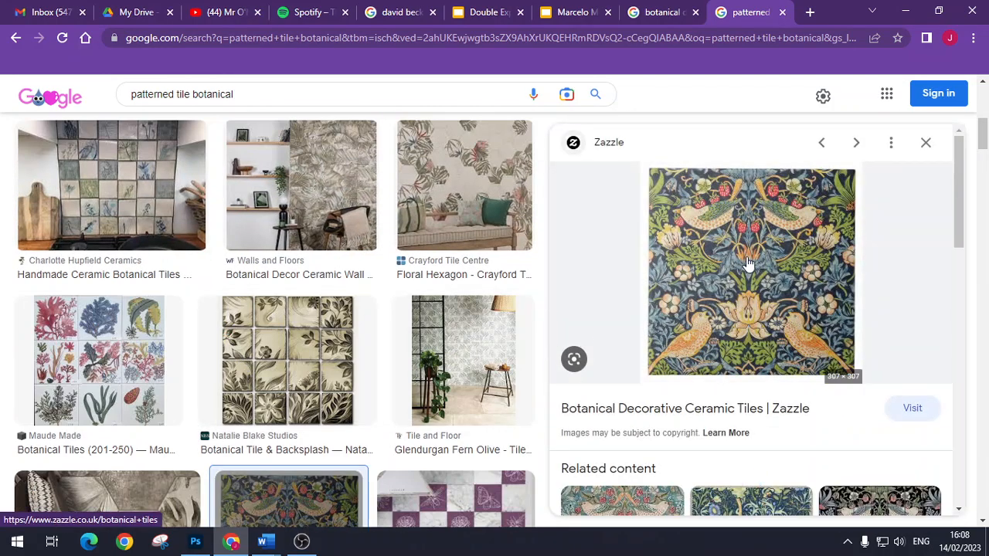
right_click(750, 263)
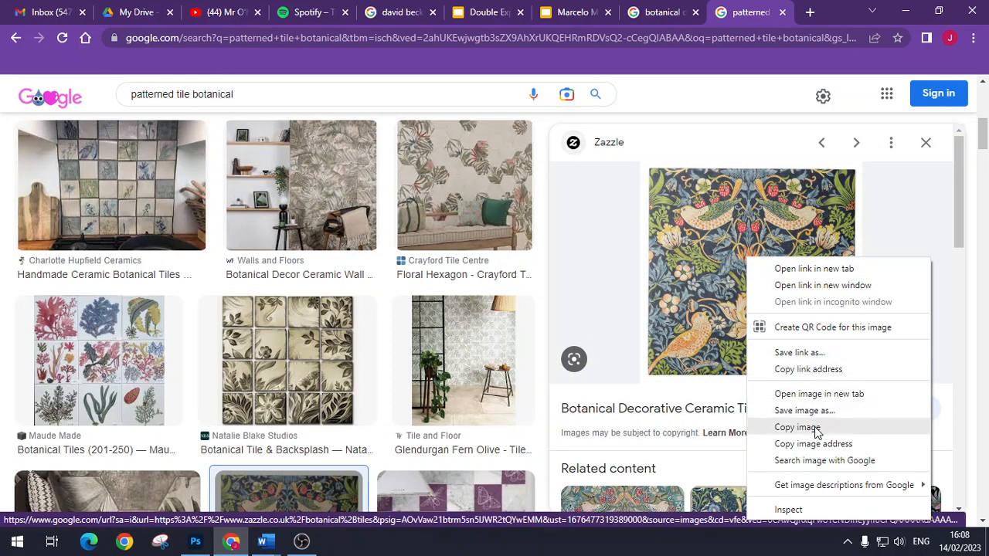
click(194, 541)
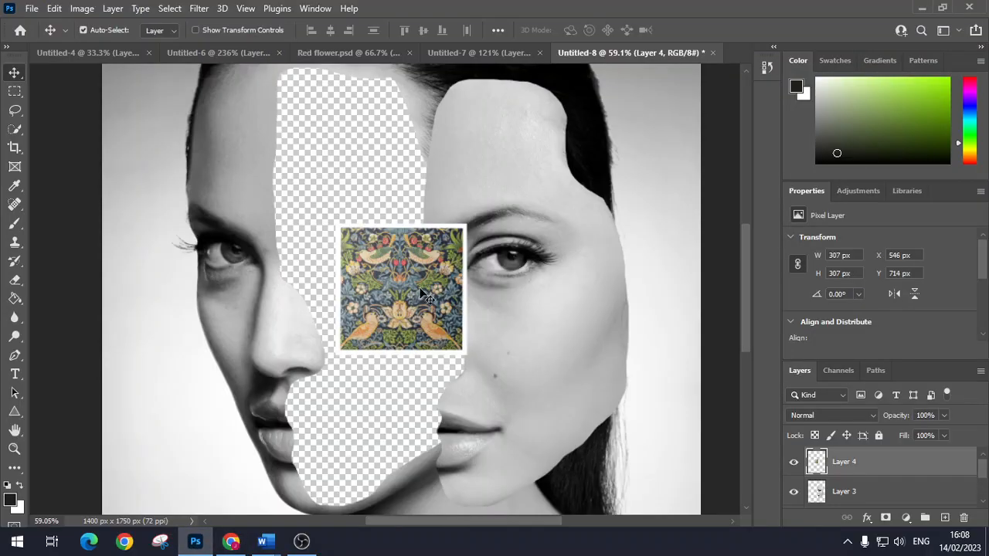
Move the pasted bird pattern up and resize it to span the face.
drag(401, 289, 296, 125)
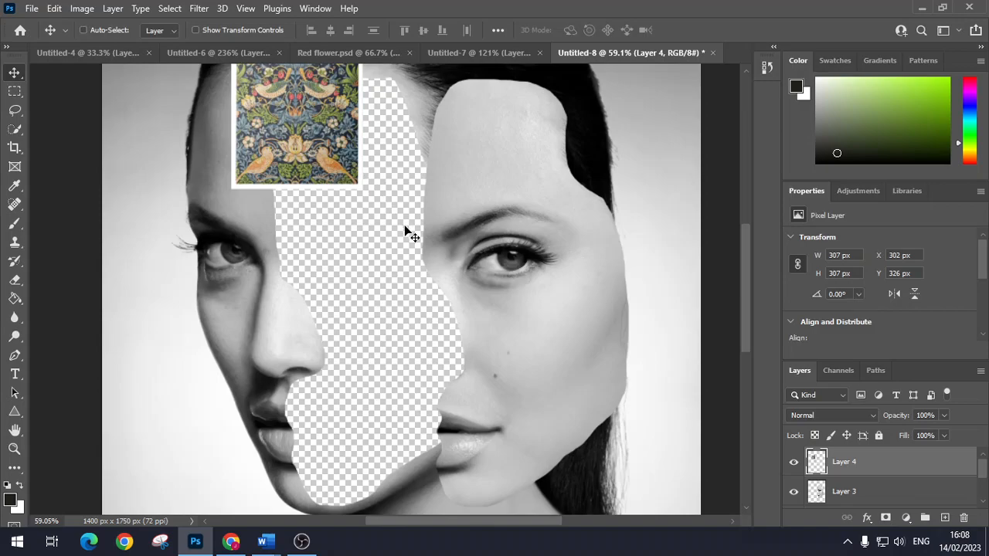
mouse_move(383, 248)
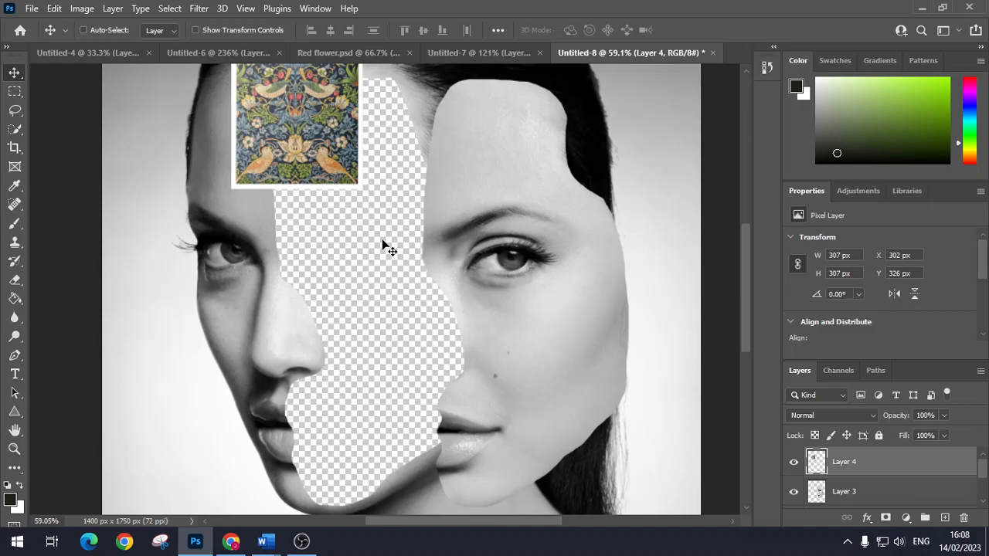
mouse_move(374, 241)
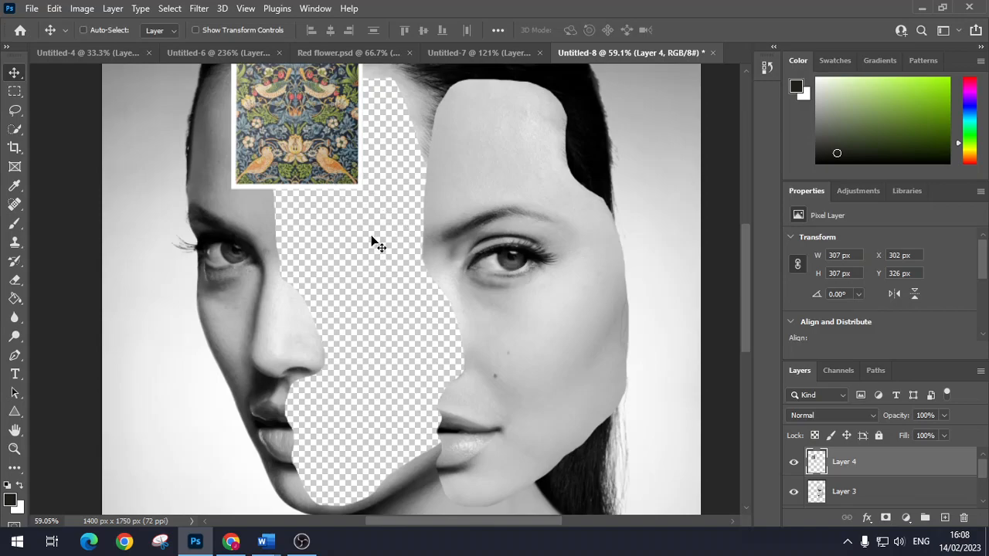
mouse_move(355, 179)
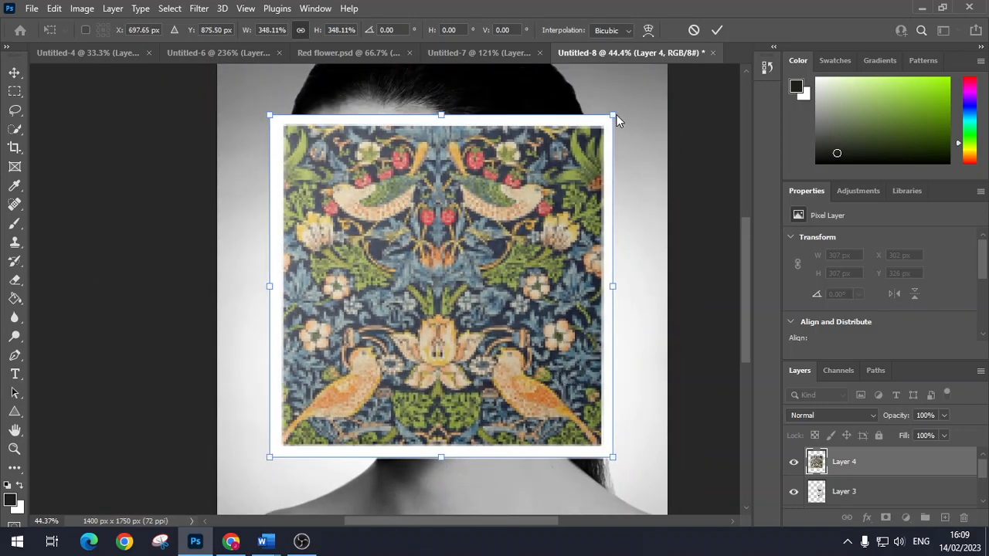
mouse_move(616, 115)
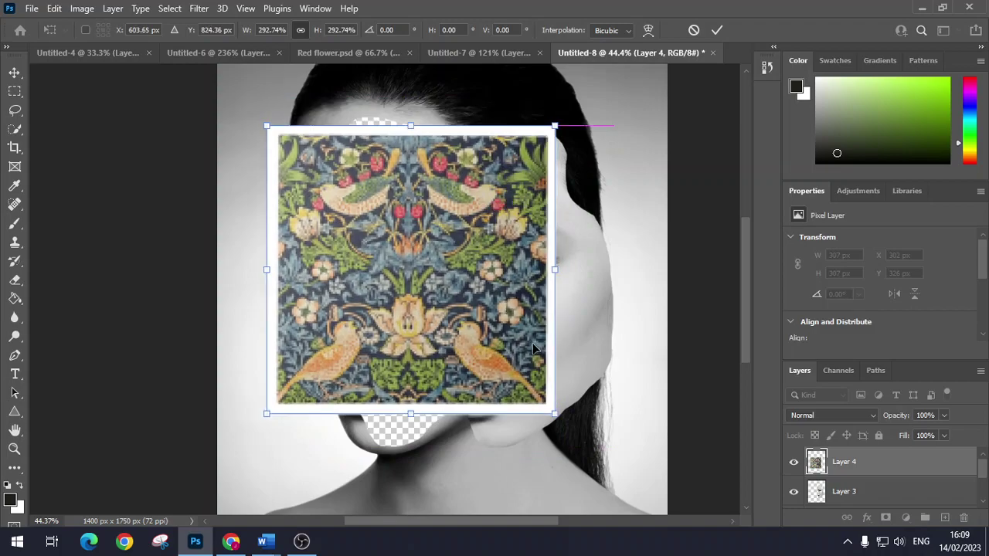
drag(555, 415, 592, 451)
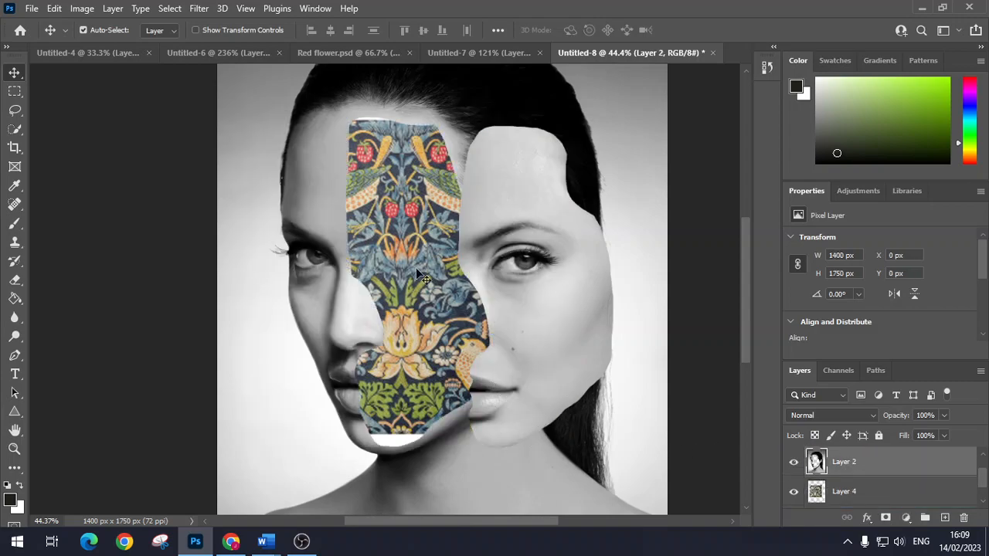
Enlarge the pattern layer further with Free Transform, then select the offset face piece layer.
click(846, 491)
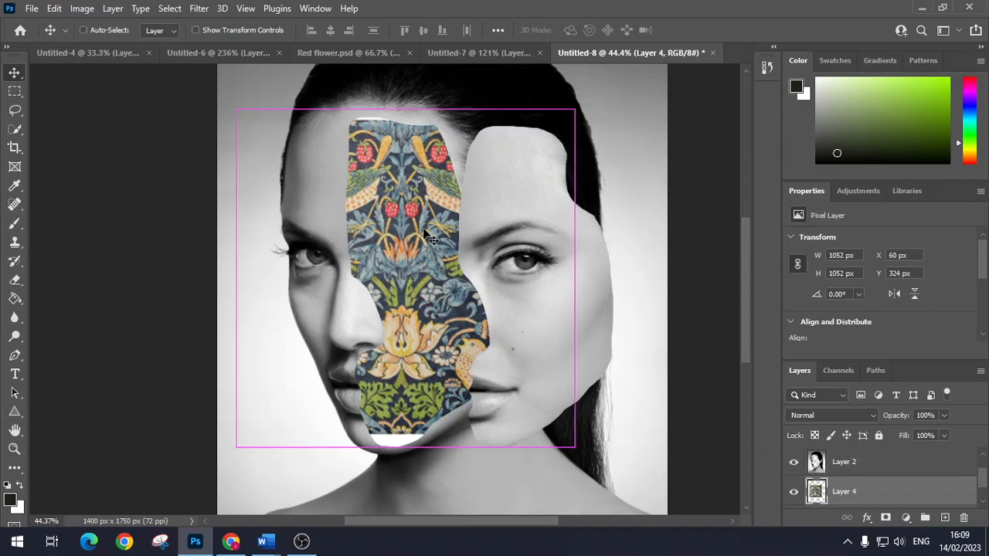
key(ctrl+t)
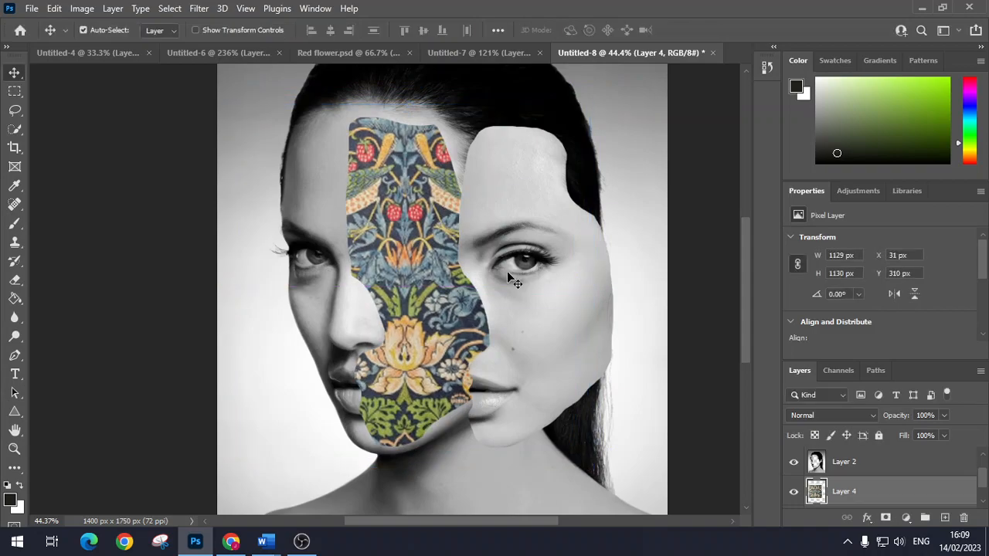
mouse_move(434, 244)
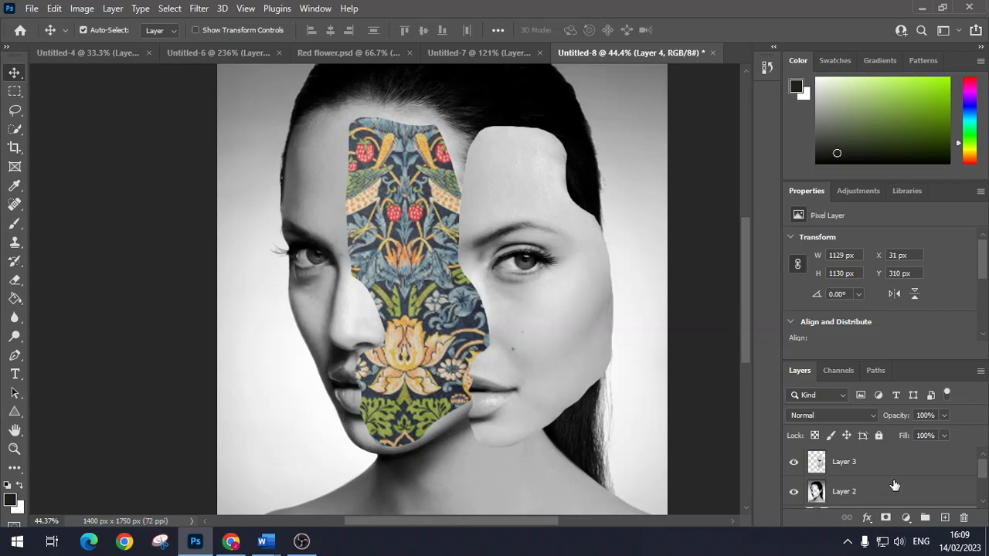
click(844, 462)
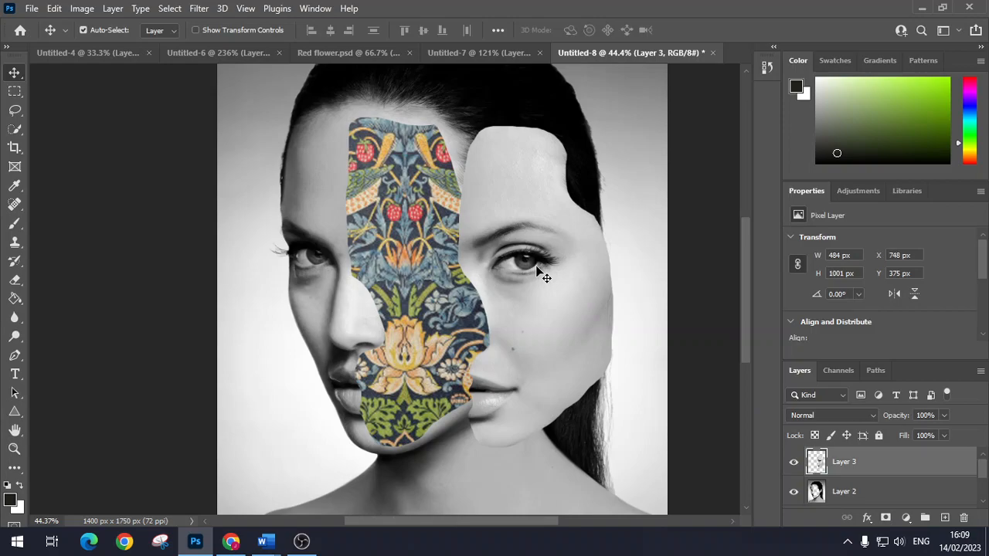
mouse_move(927, 465)
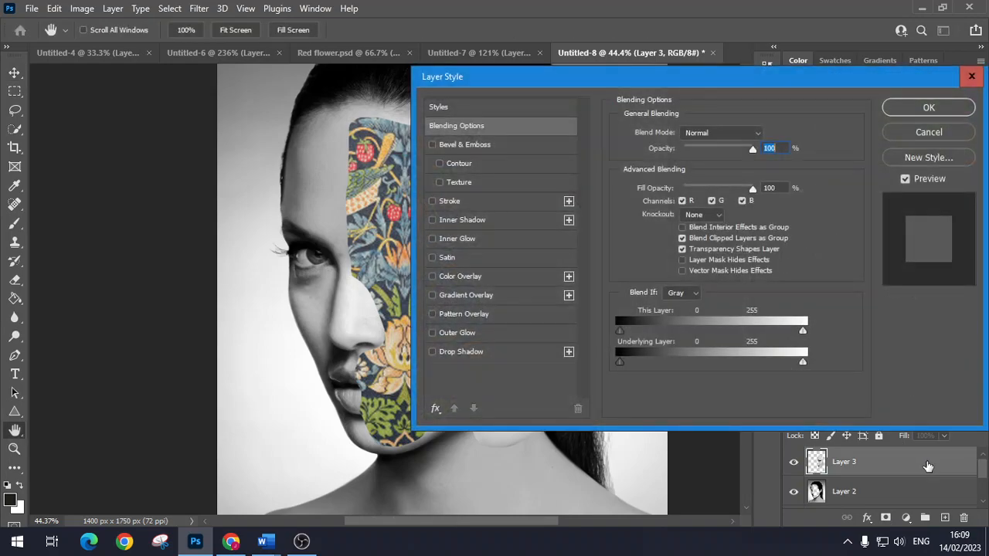
Add a drop shadow to the offset face piece with a 29 px distance.
drag(442, 77, 578, 51)
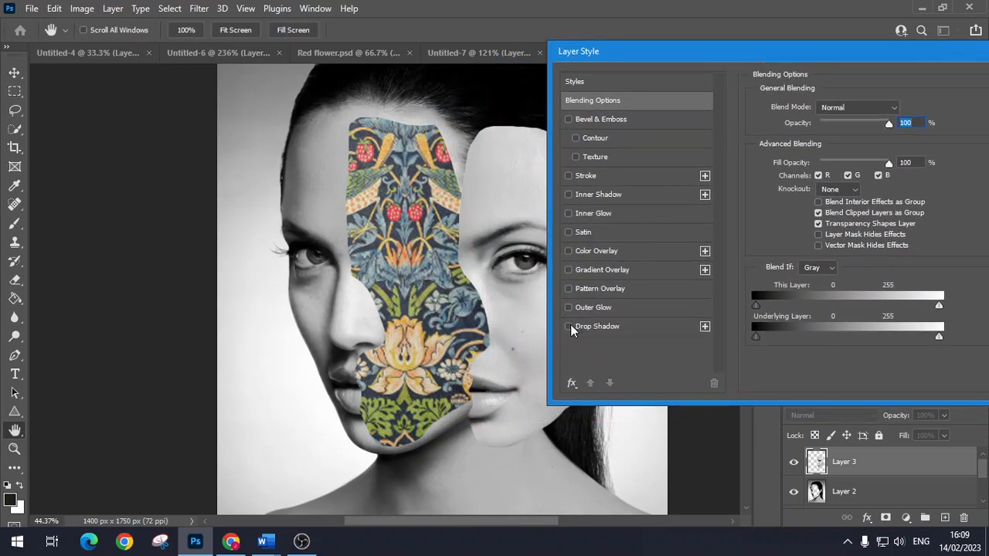
click(569, 326)
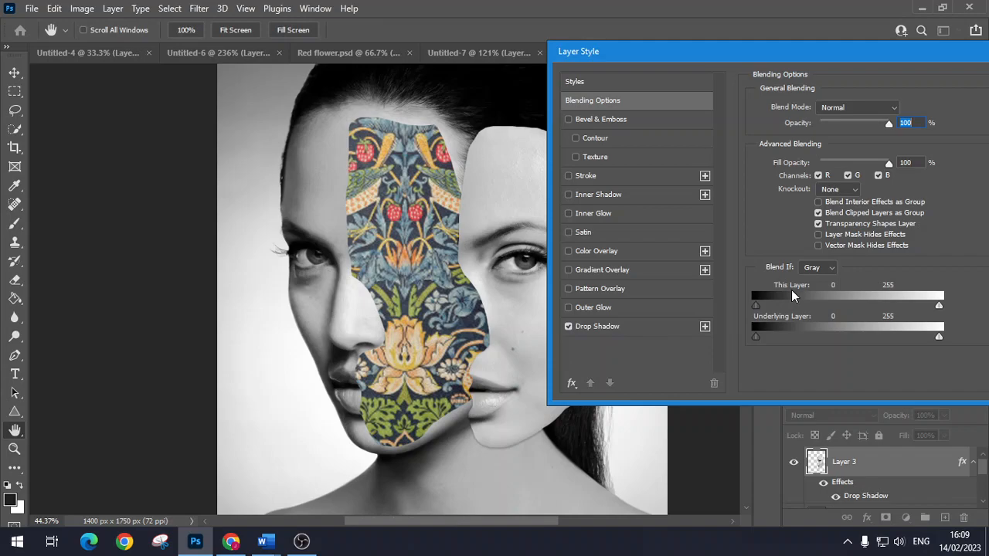
mouse_move(872, 54)
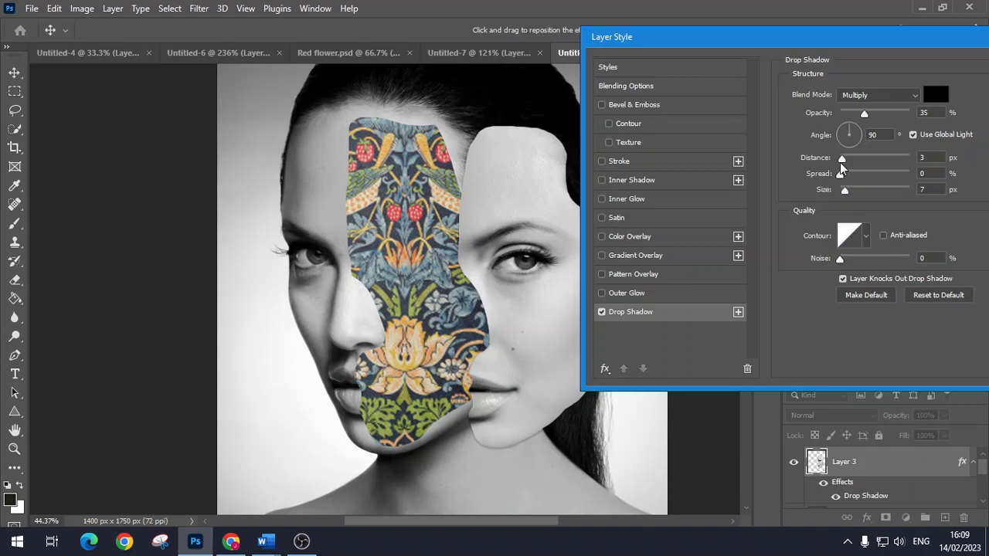
drag(841, 158, 875, 158)
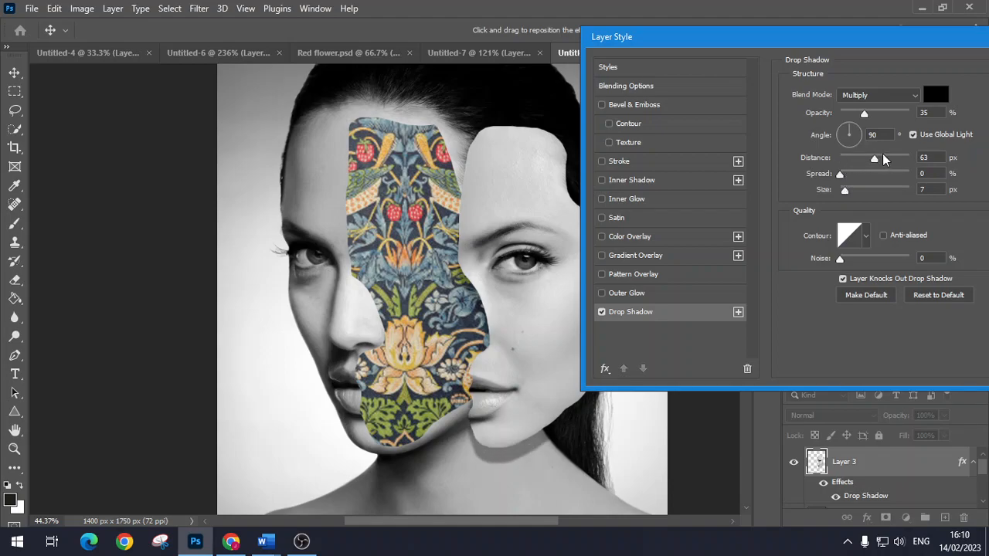
drag(875, 158, 859, 158)
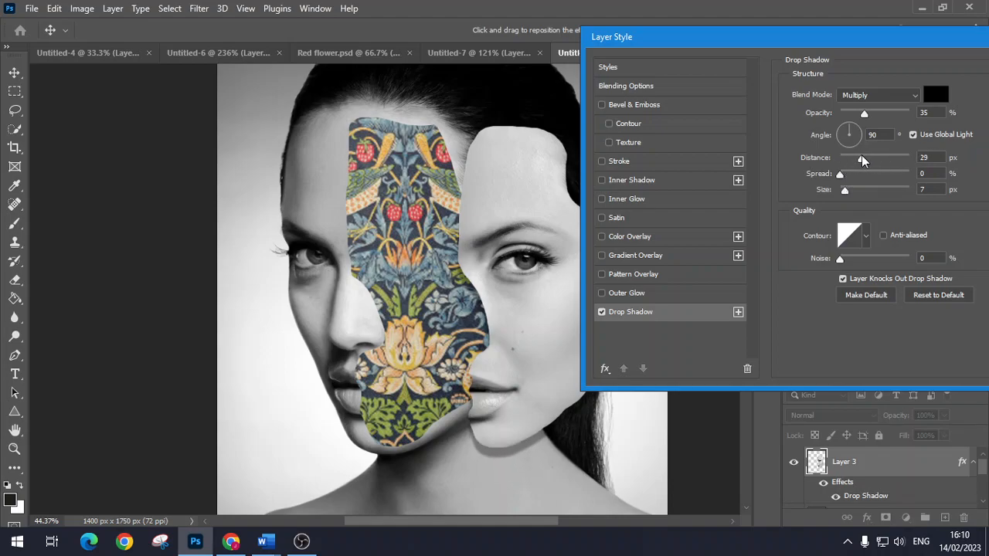
drag(844, 190, 853, 190)
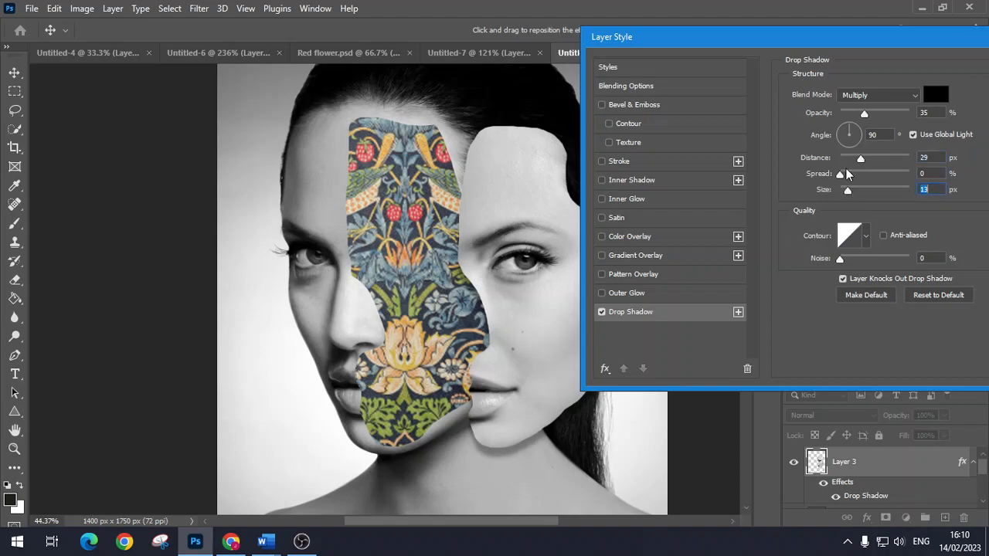
Set the shadow to about 33% opacity and 13 px size, and enable Inner Glow.
drag(864, 113, 878, 112)
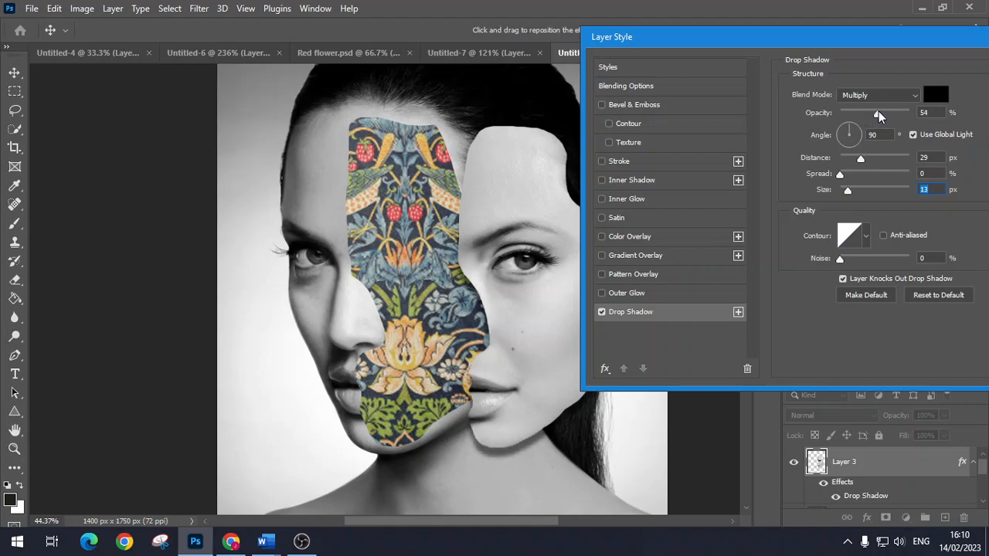
drag(878, 112, 866, 113)
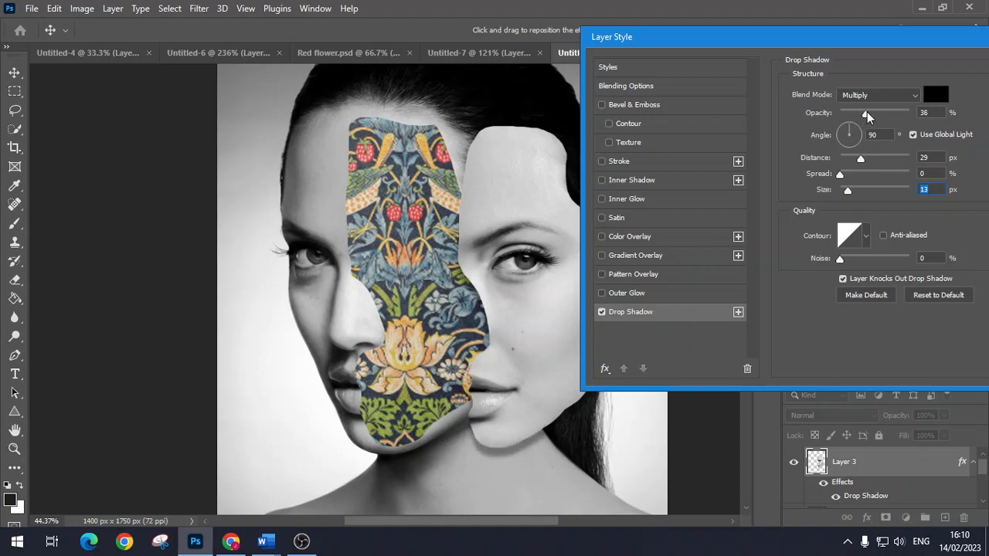
drag(866, 111, 863, 112)
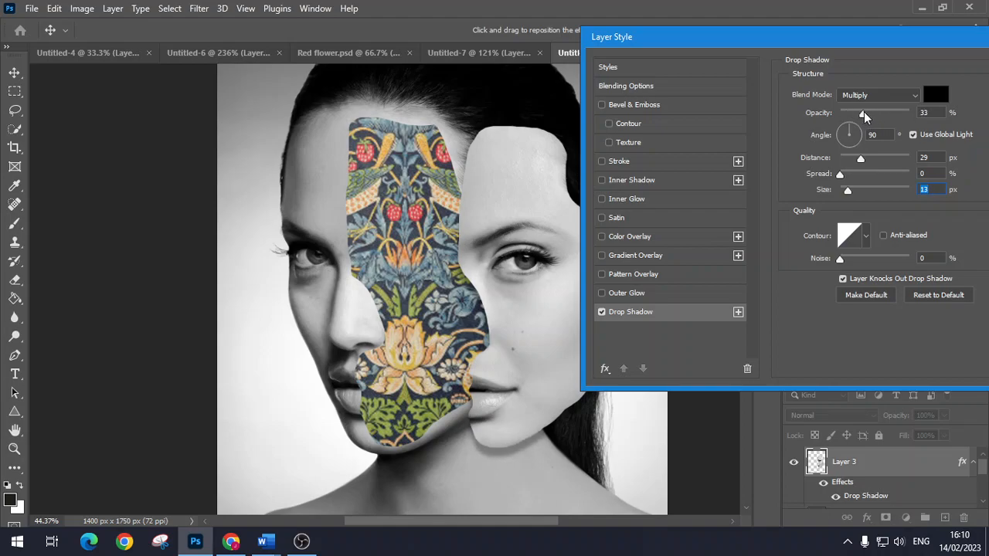
drag(861, 111, 869, 111)
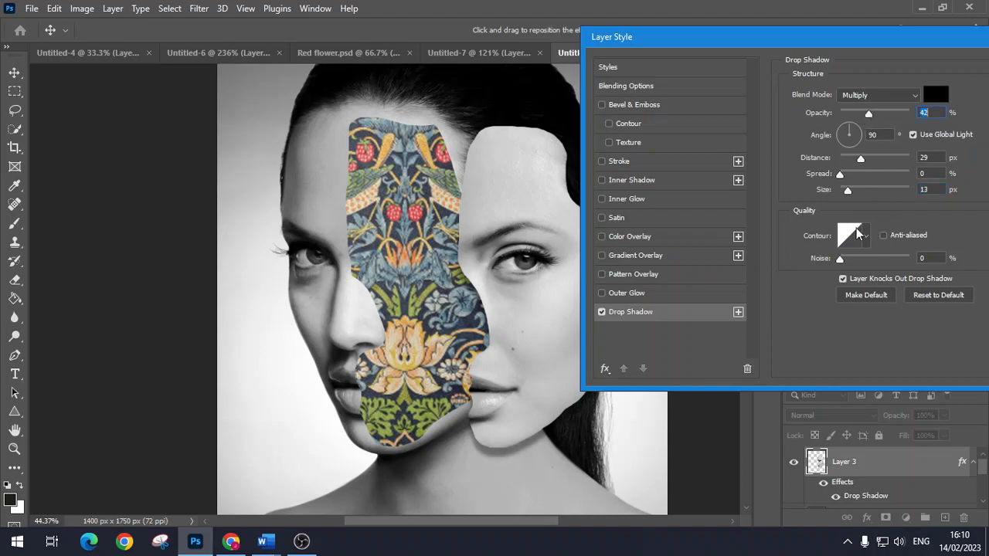
mouse_move(889, 56)
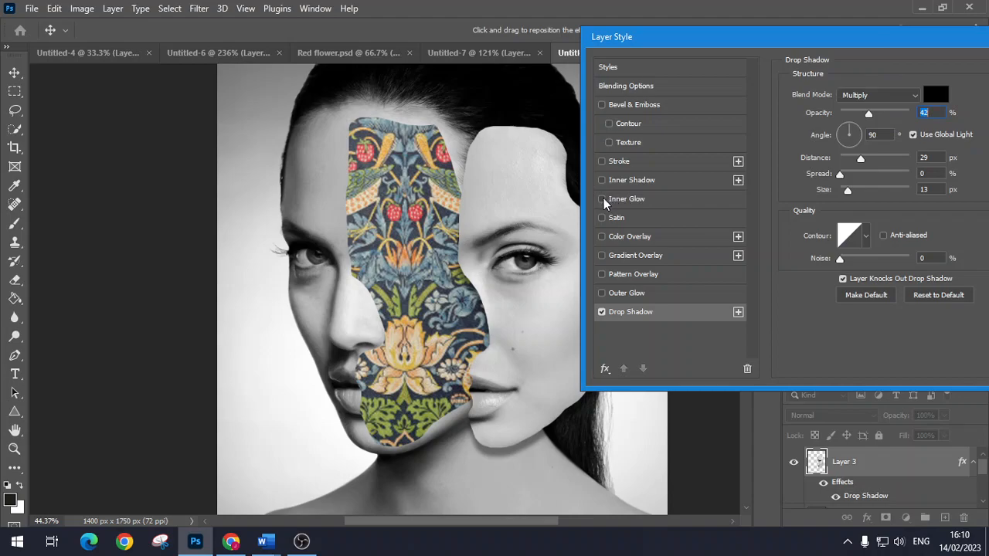
click(600, 197)
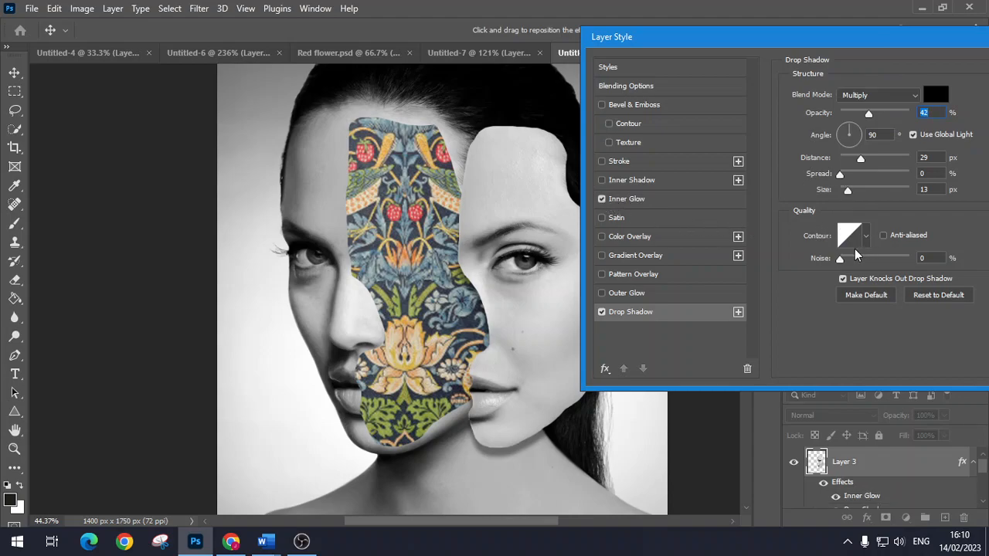
Set the Inner Glow to 35% opacity and widen its size to 55 px.
click(630, 198)
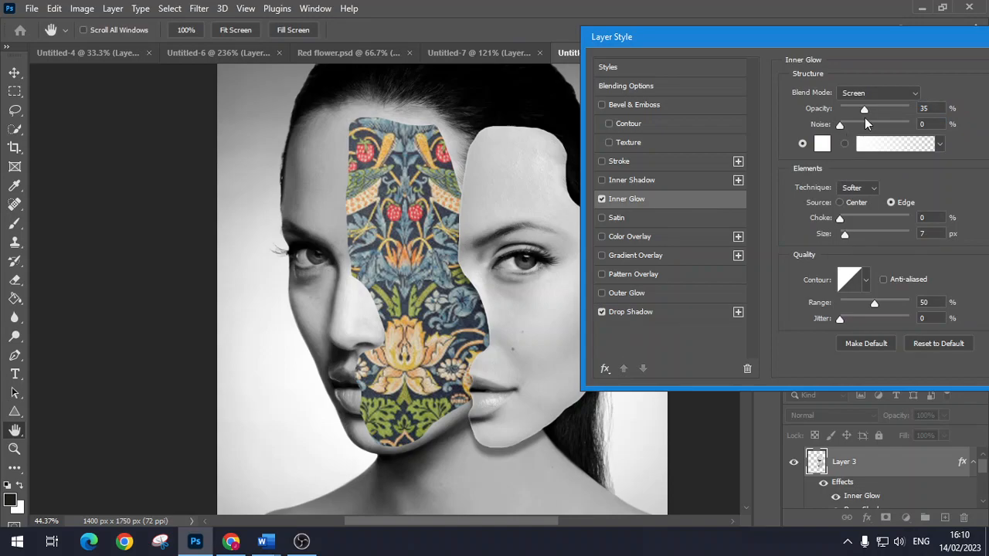
drag(864, 108, 910, 109)
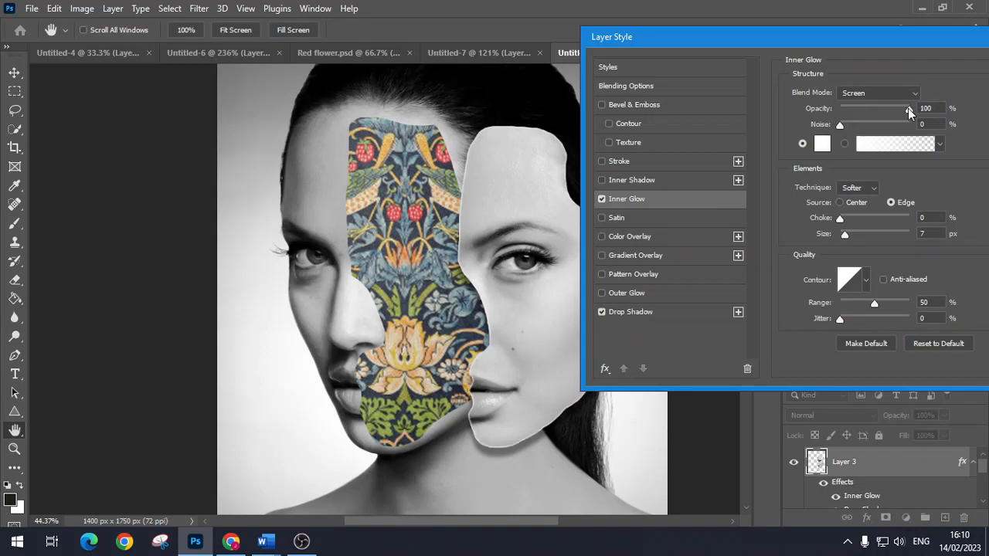
drag(909, 108, 864, 108)
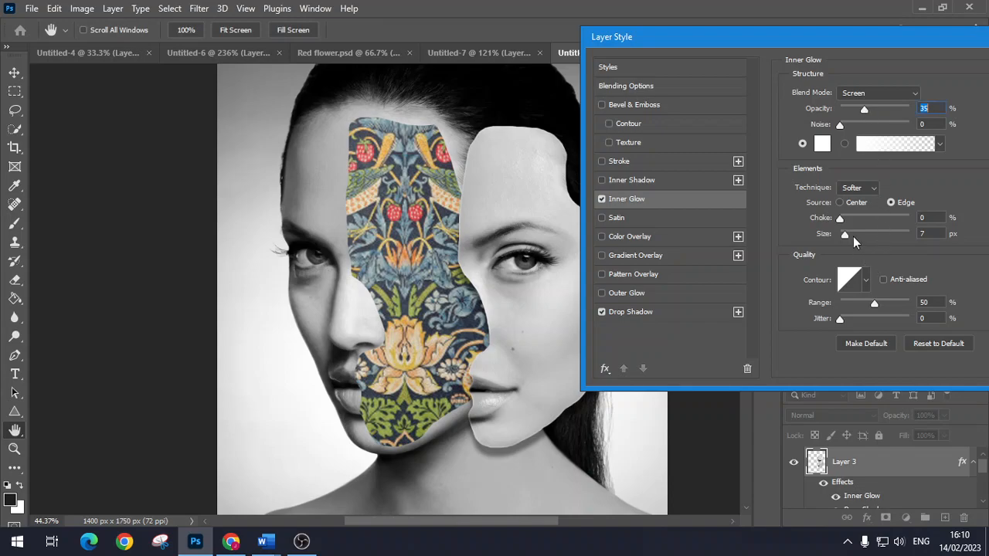
drag(844, 235, 862, 235)
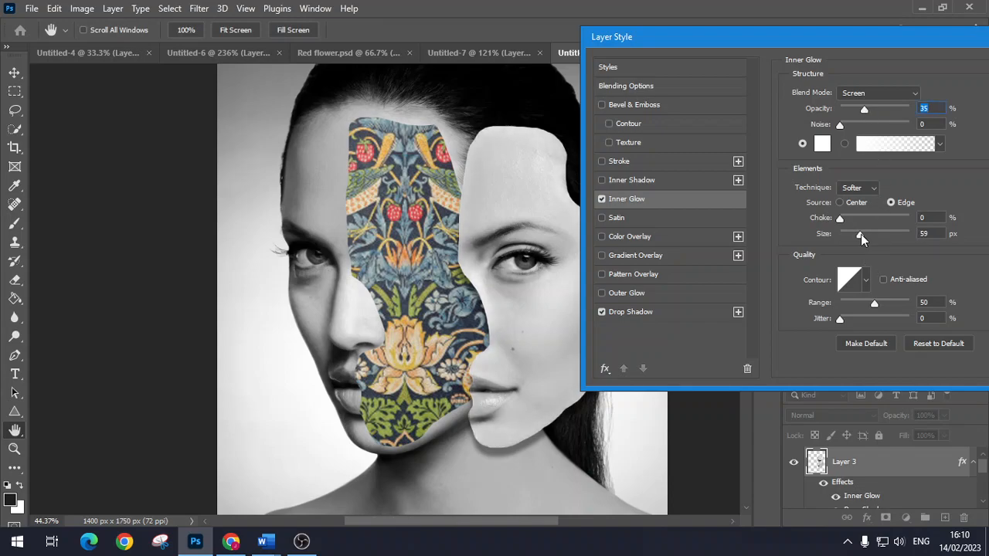
Change the glow colour to near-black #0f0e0e and confirm it.
click(823, 144)
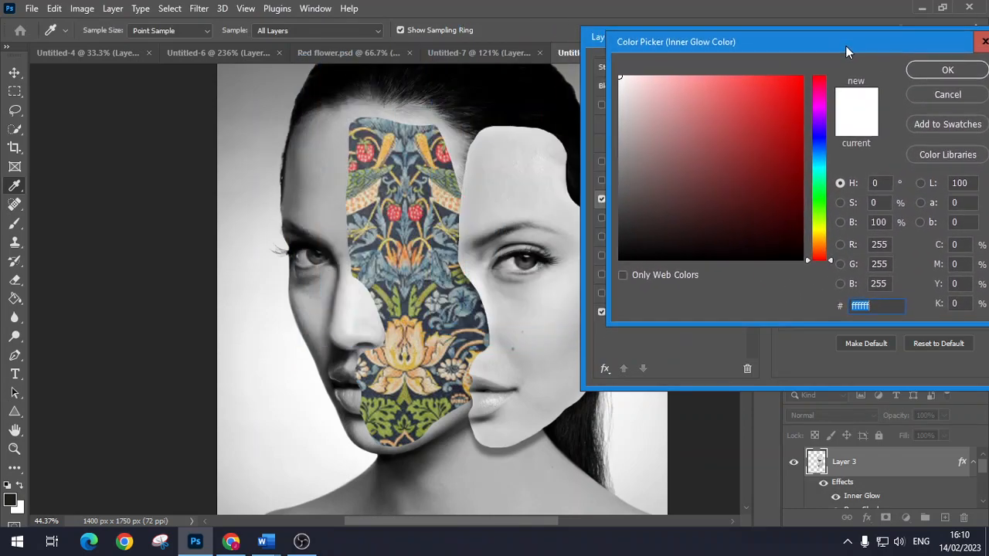
click(620, 249)
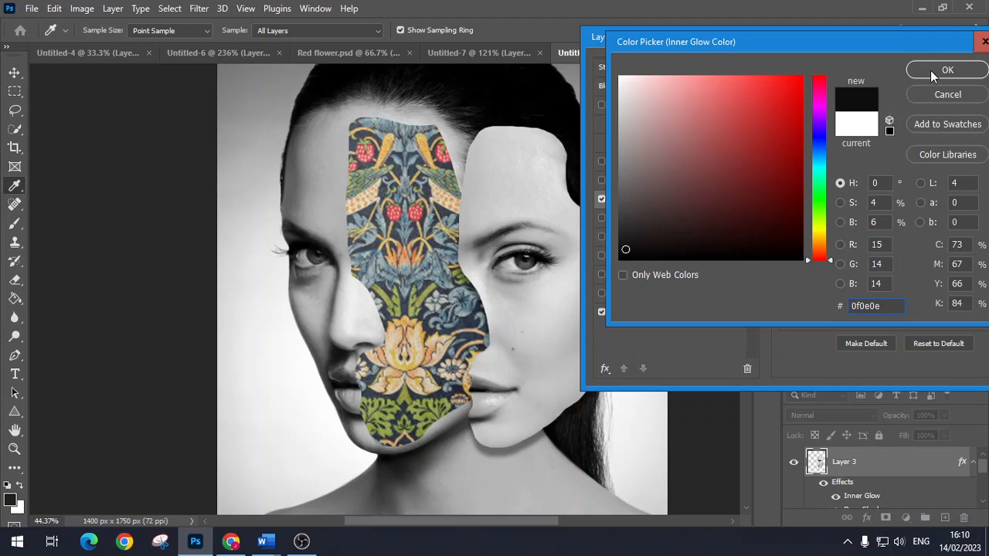
click(948, 70)
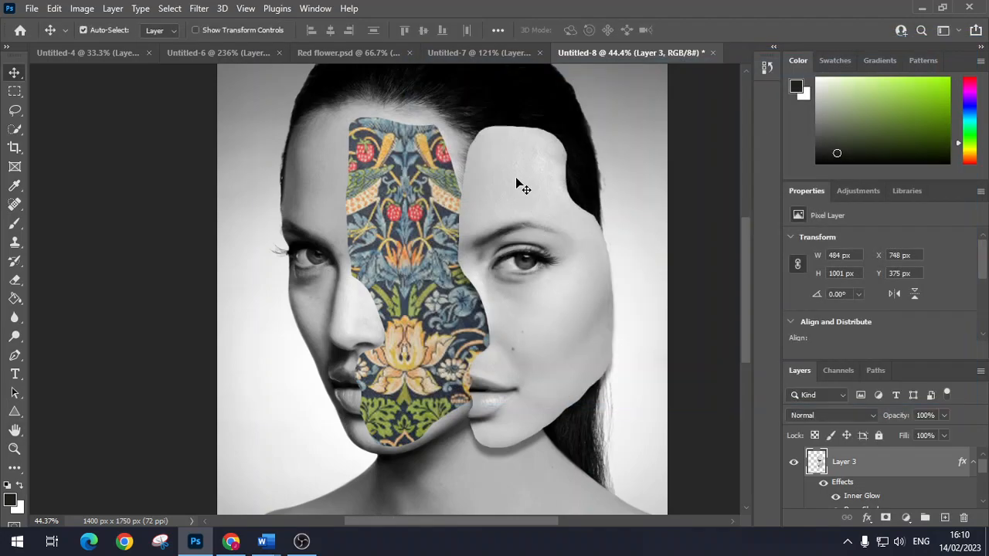
mouse_move(462, 226)
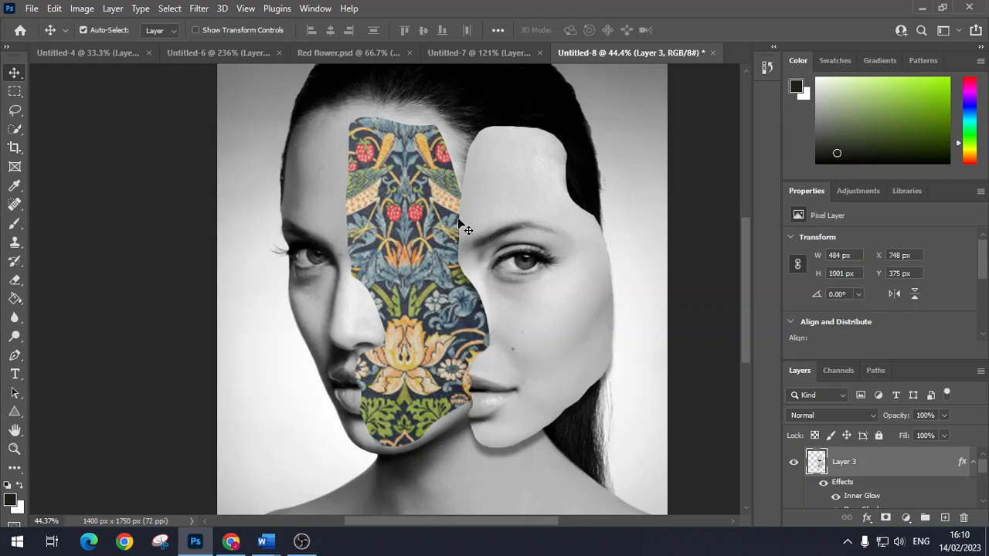
mouse_move(394, 295)
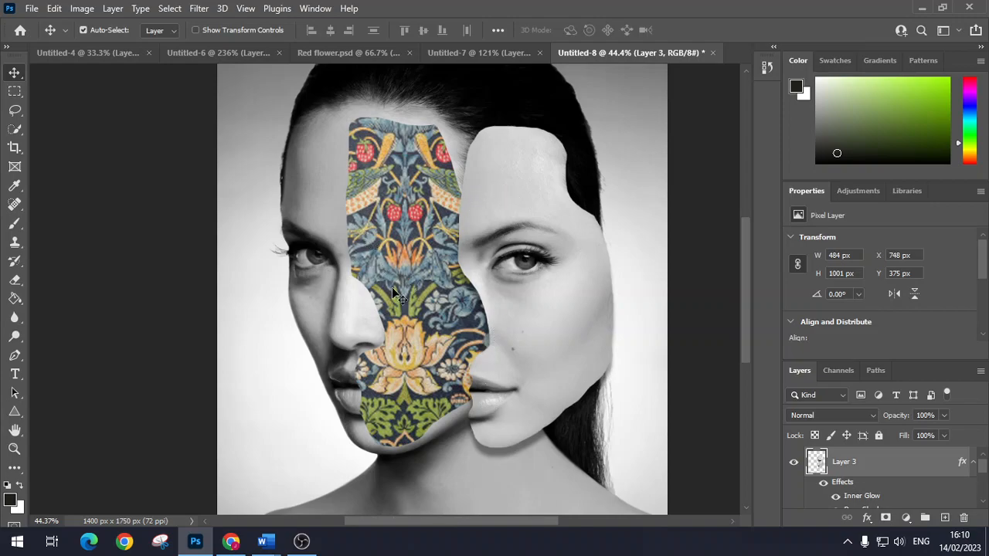
mouse_move(400, 316)
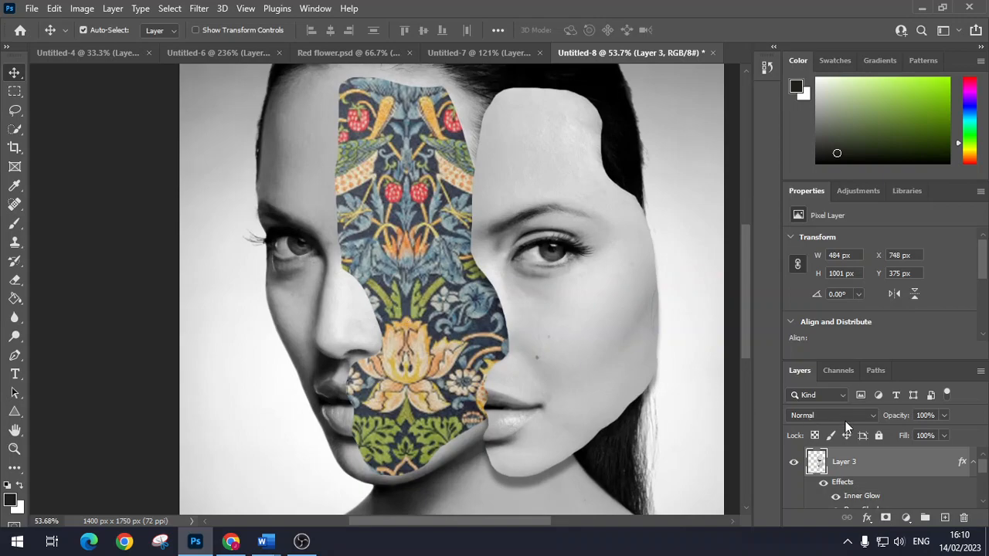
Make Layer 4 the active layer at the top of the stack.
click(852, 464)
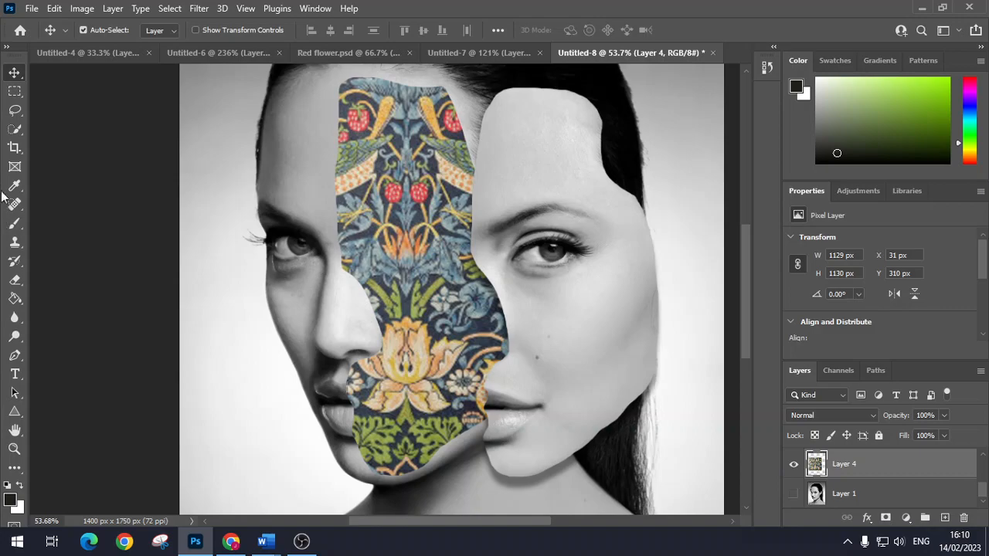
mouse_move(12, 224)
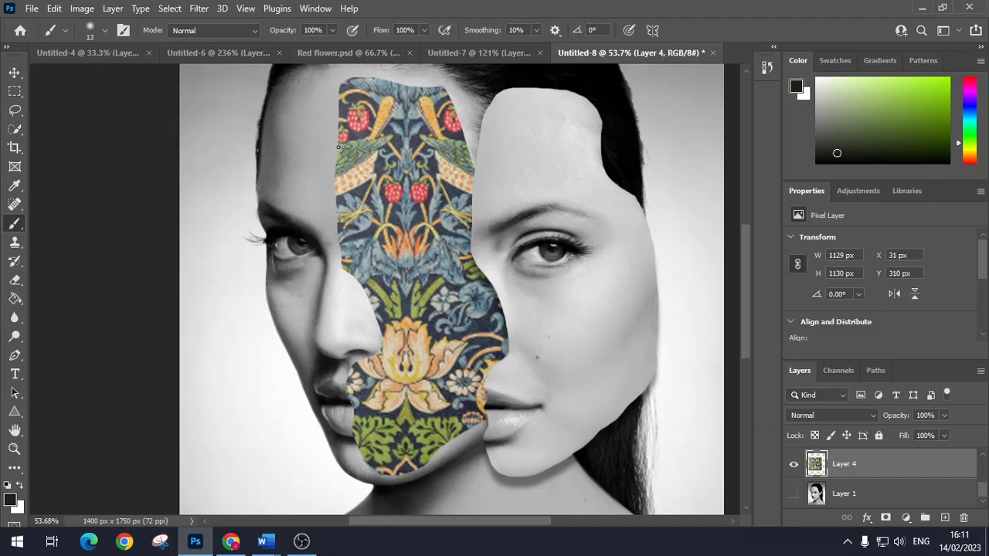
Switch to the Brush and sample a gray tone from the portrait's forehead.
click(105, 31)
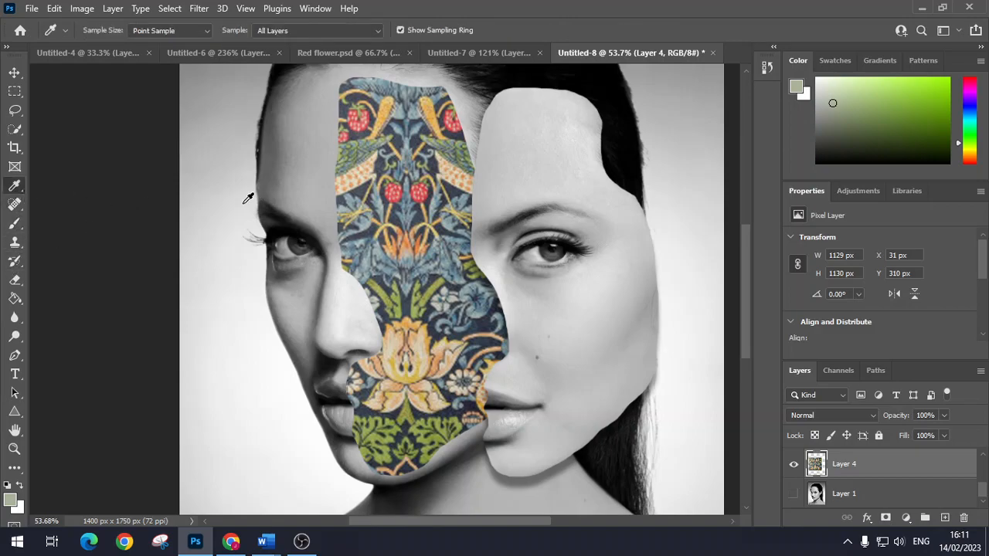
click(284, 167)
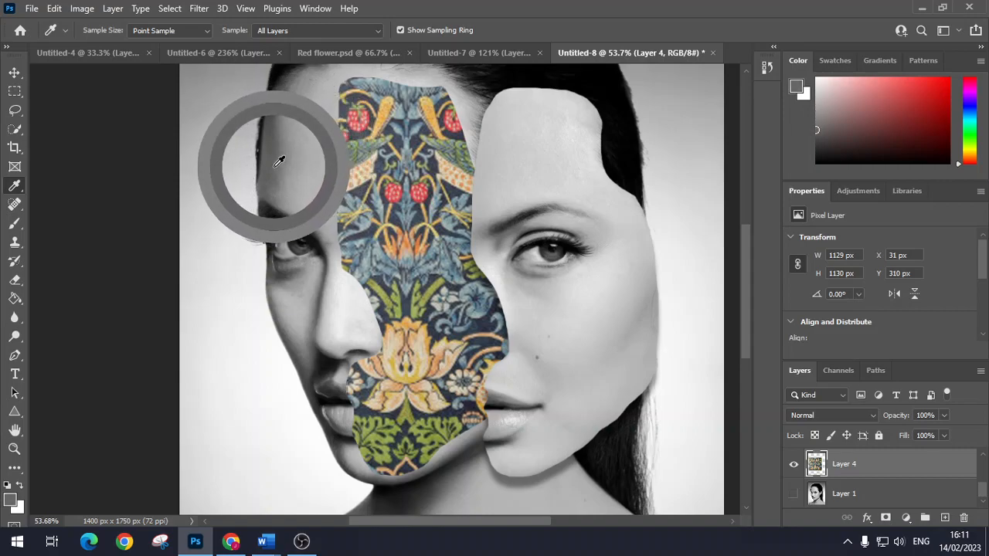
mouse_move(6, 123)
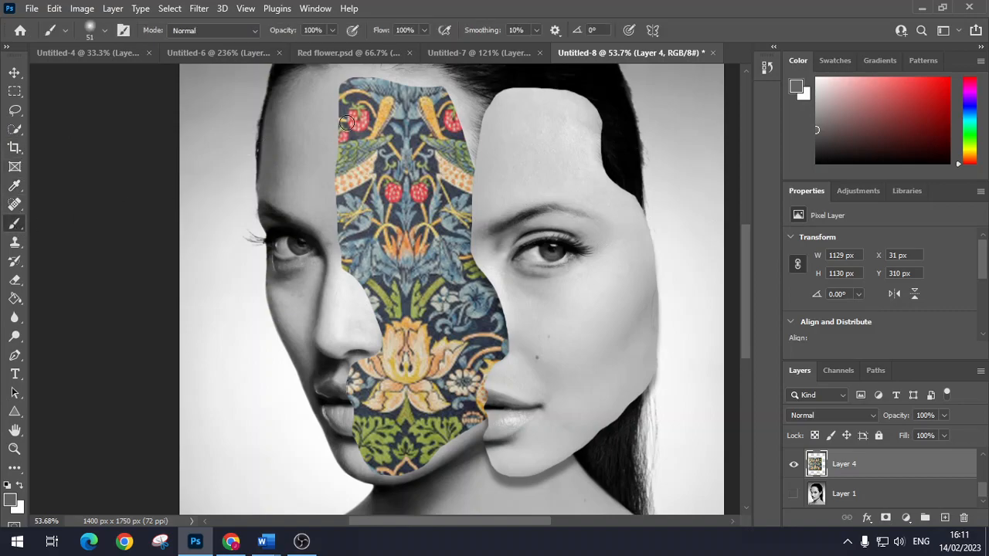
mouse_move(346, 83)
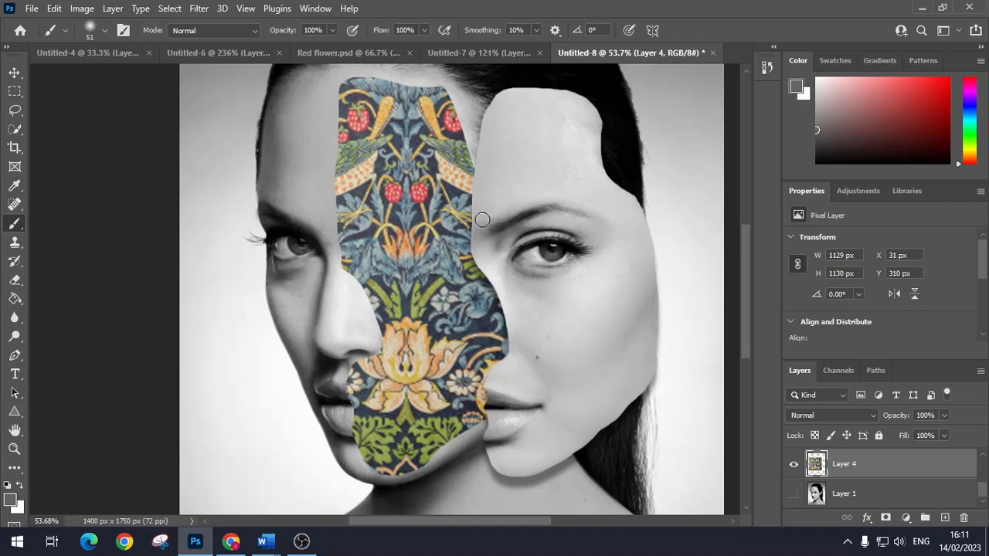
mouse_move(368, 105)
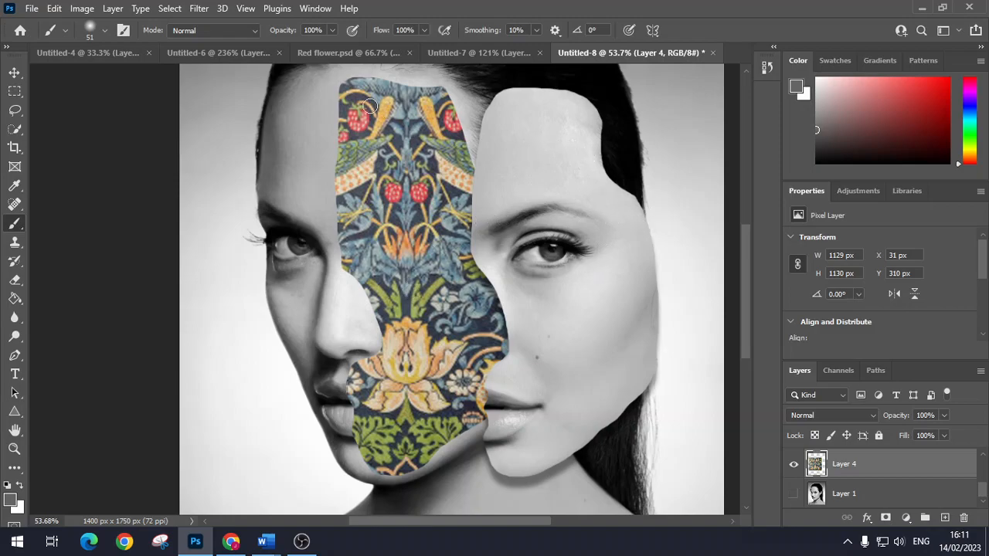
mouse_move(355, 71)
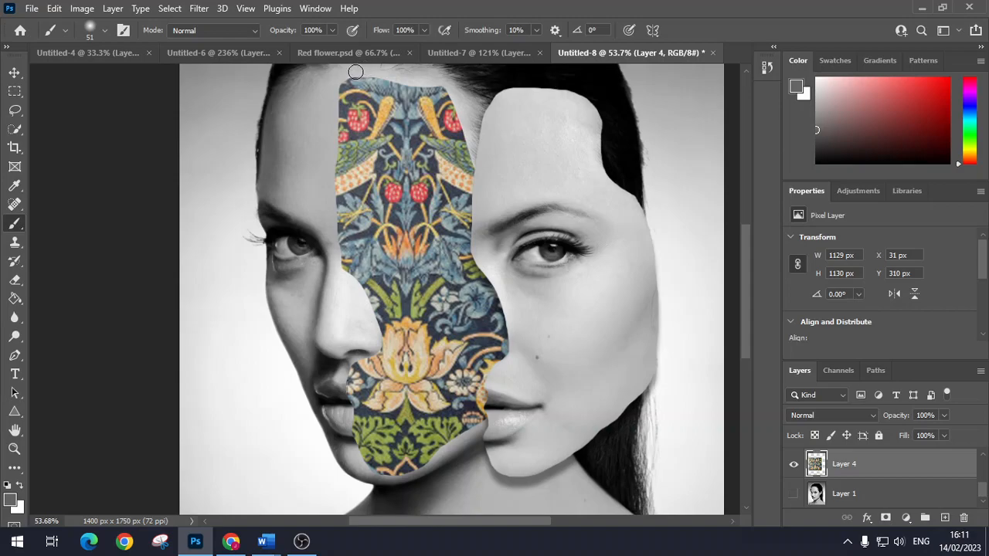
mouse_move(340, 87)
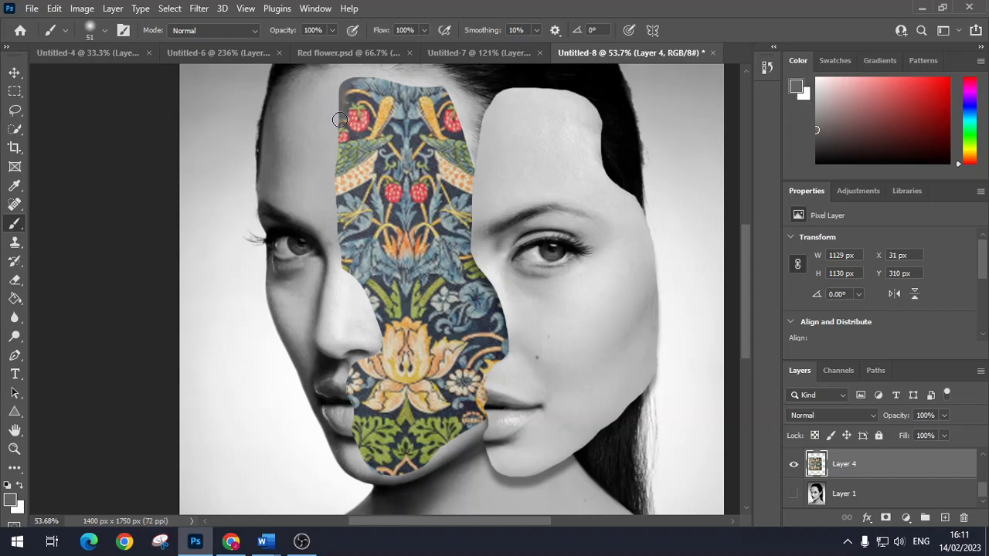
mouse_move(342, 156)
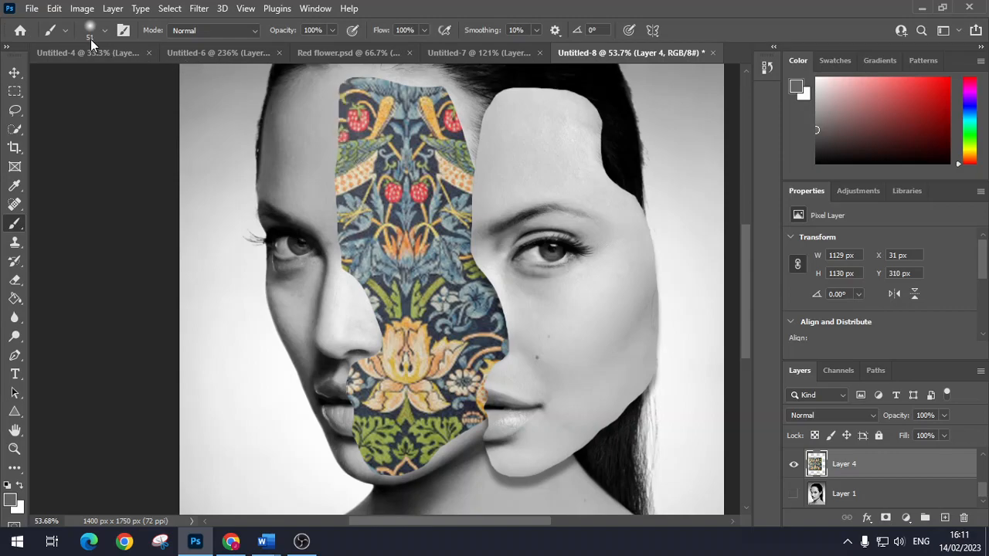
Choose a hard round brush from the General Brushes set.
click(93, 31)
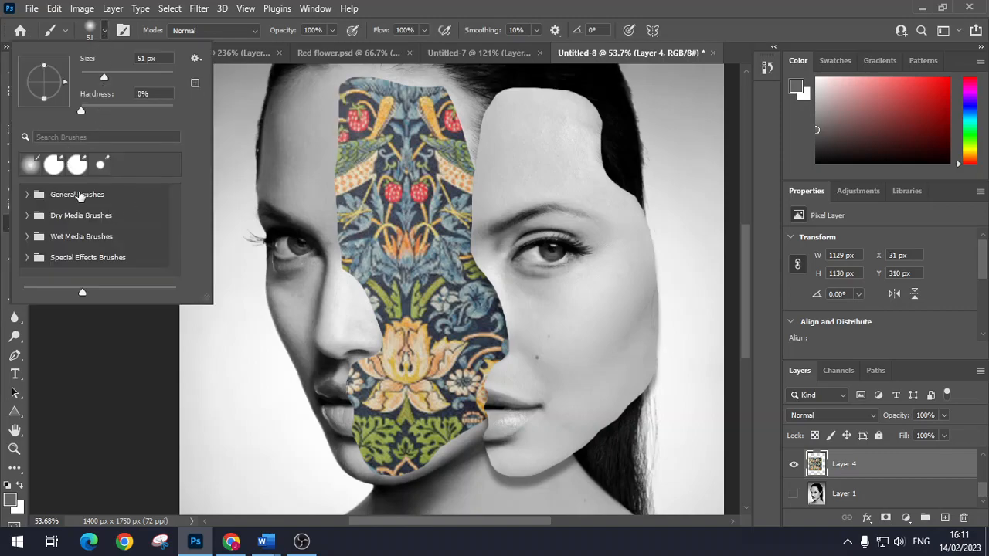
click(77, 195)
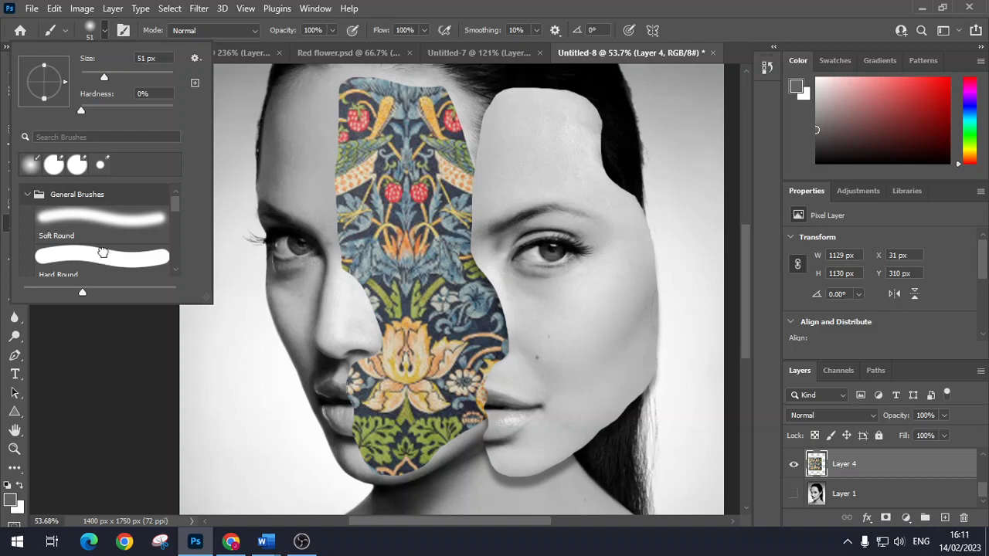
click(102, 254)
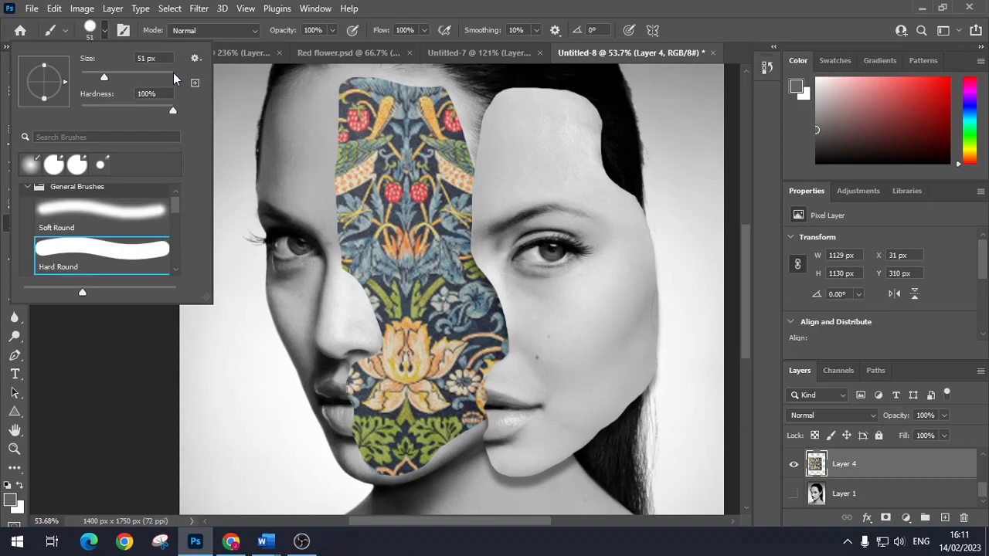
mouse_move(170, 323)
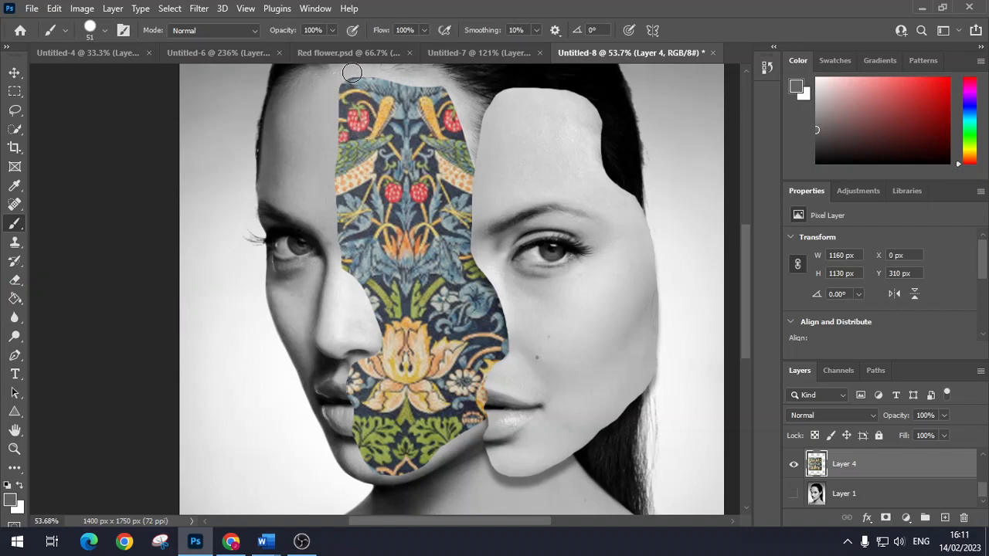
mouse_move(343, 79)
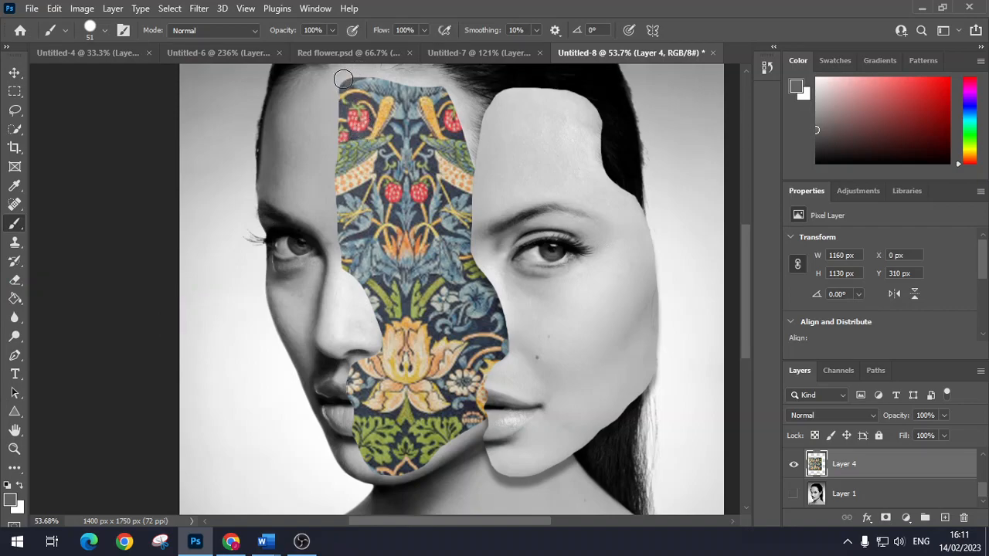
mouse_move(335, 117)
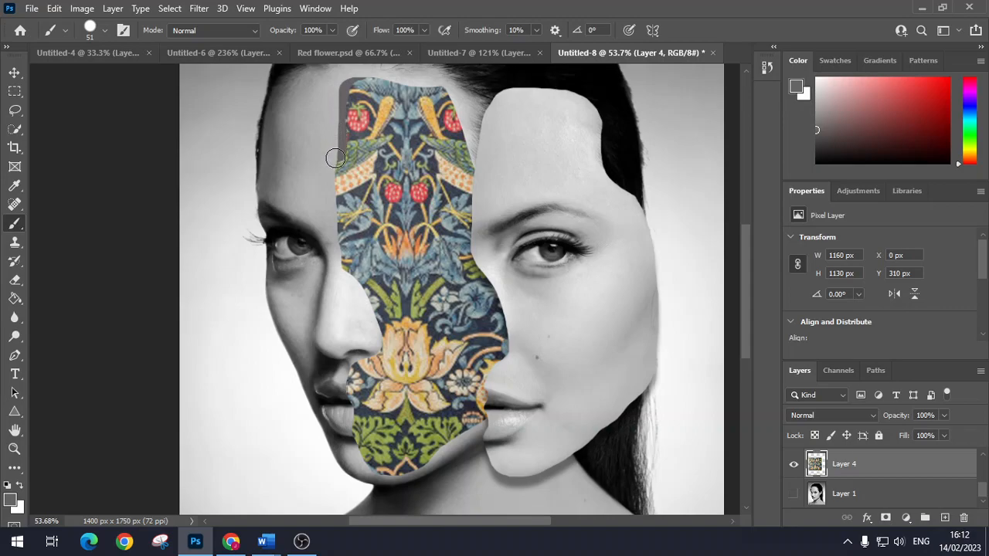
mouse_move(334, 212)
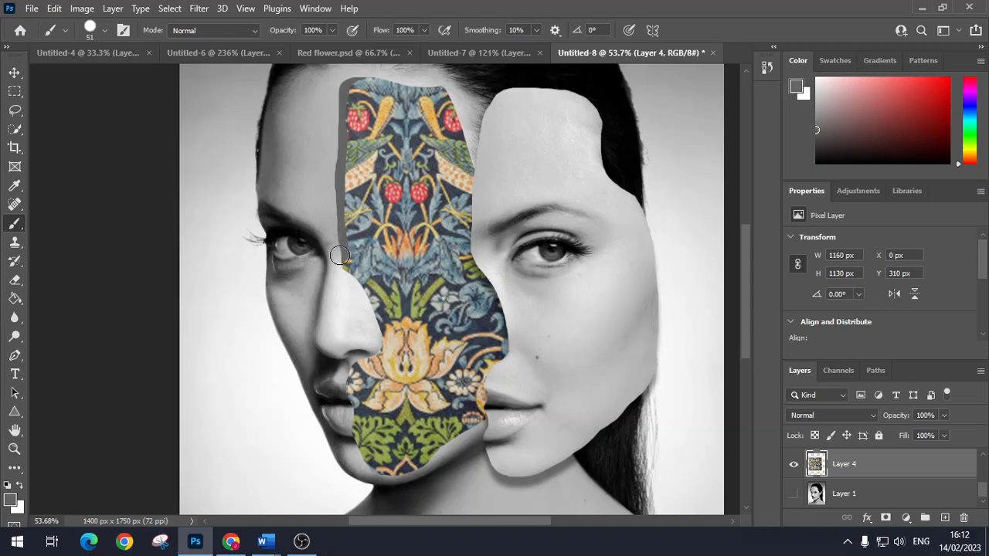
mouse_move(354, 281)
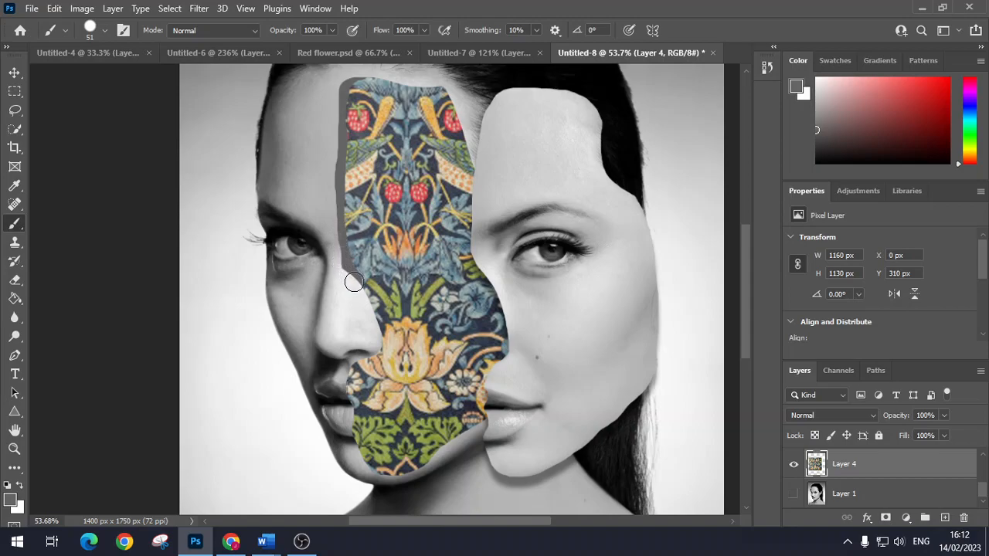
mouse_move(371, 315)
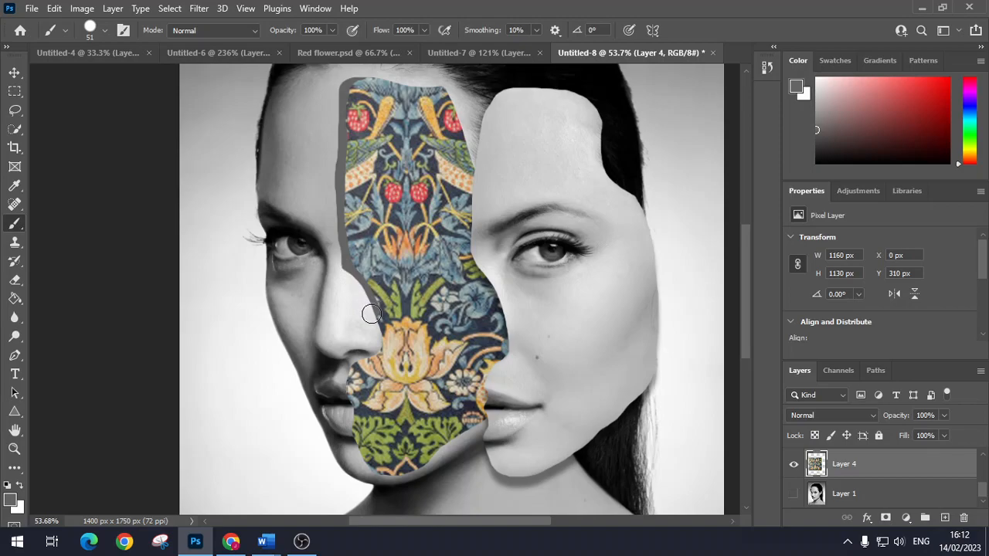
mouse_move(377, 340)
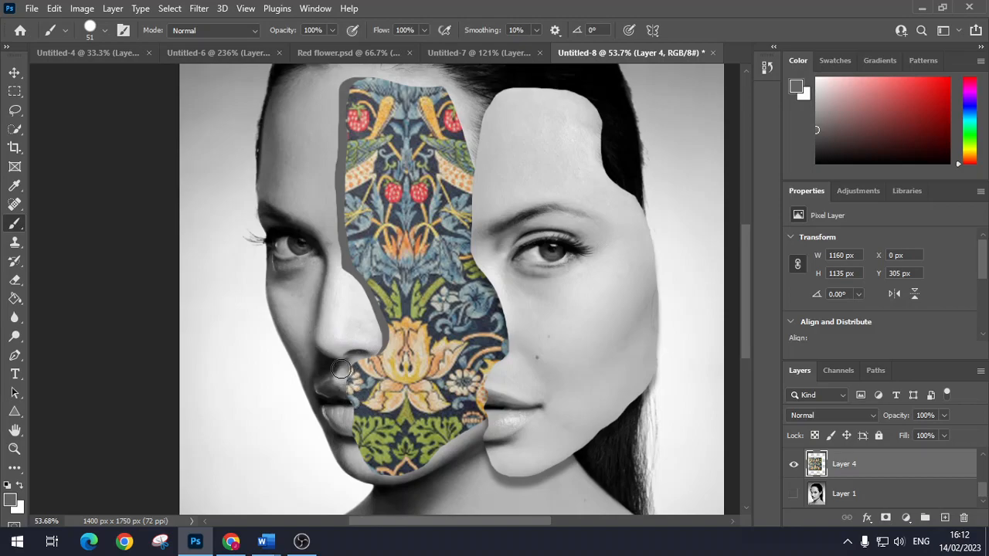
mouse_move(344, 385)
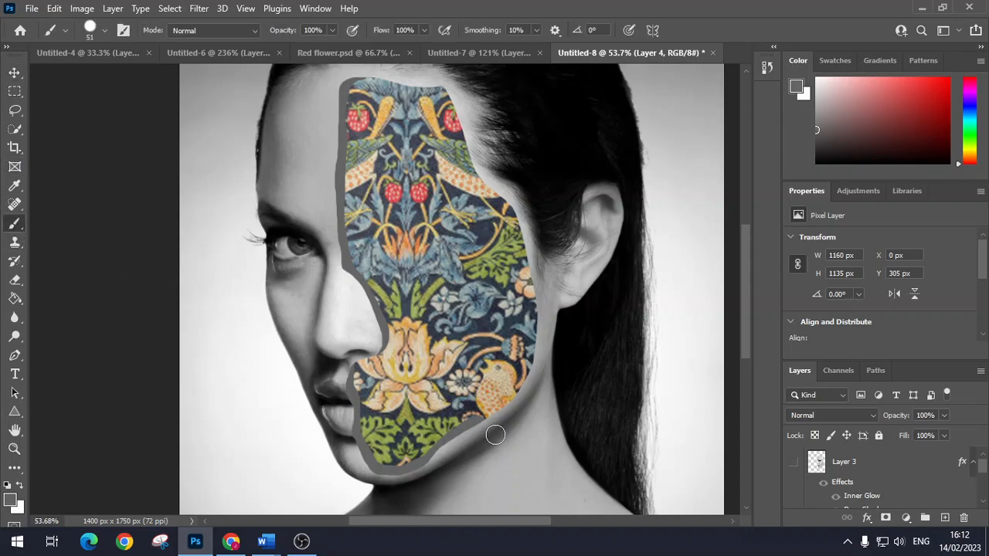
mouse_move(504, 415)
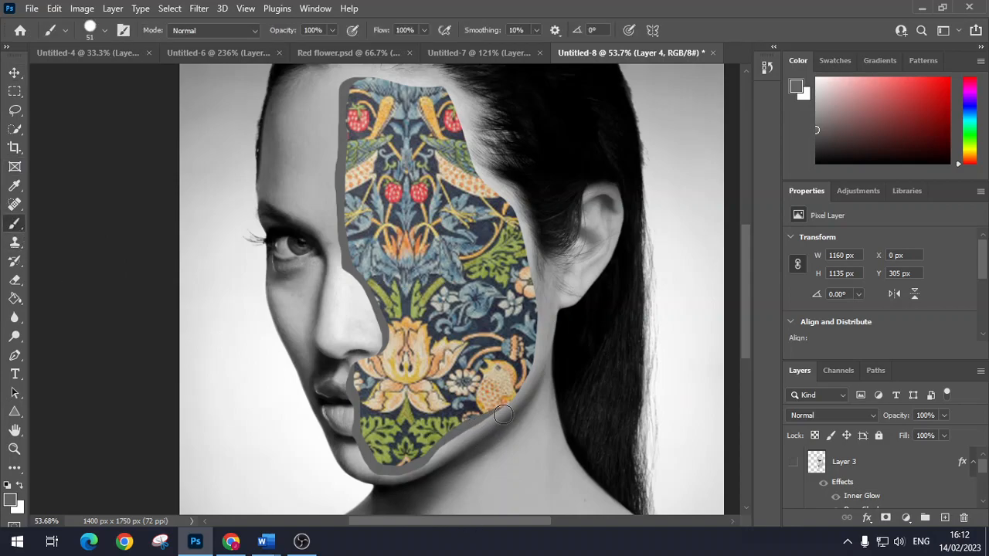
mouse_move(448, 226)
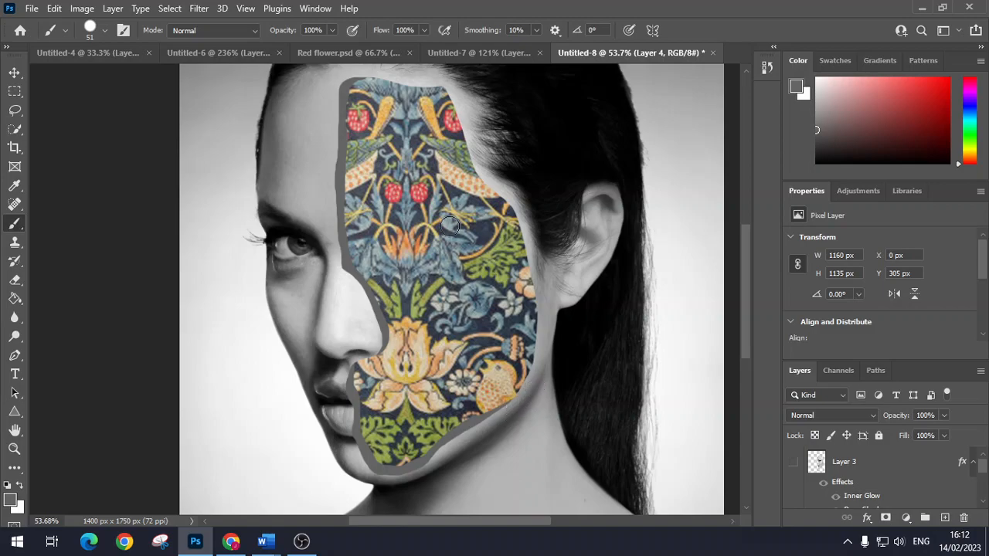
mouse_move(216, 192)
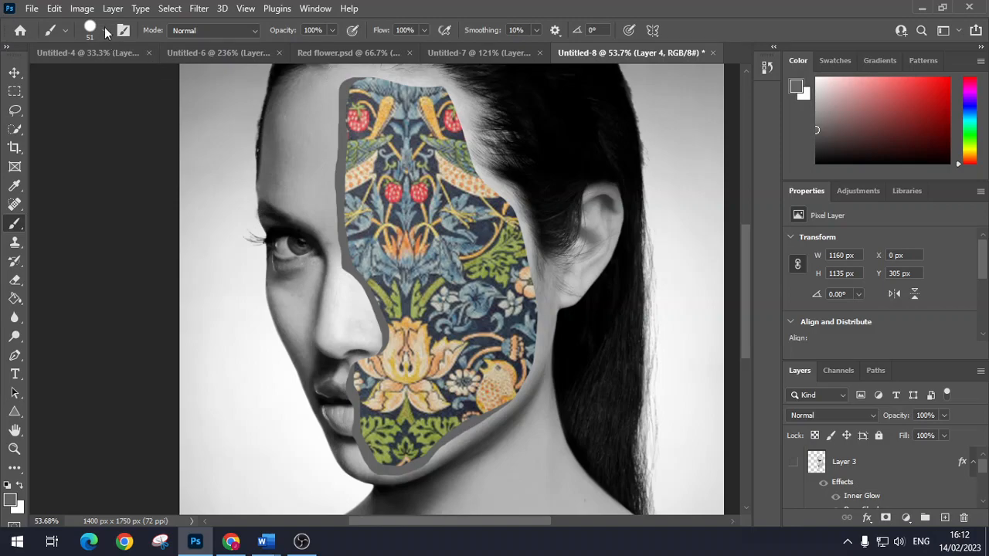
Reopen the brush preset picker while zoomed on the cutout's top edge.
click(105, 31)
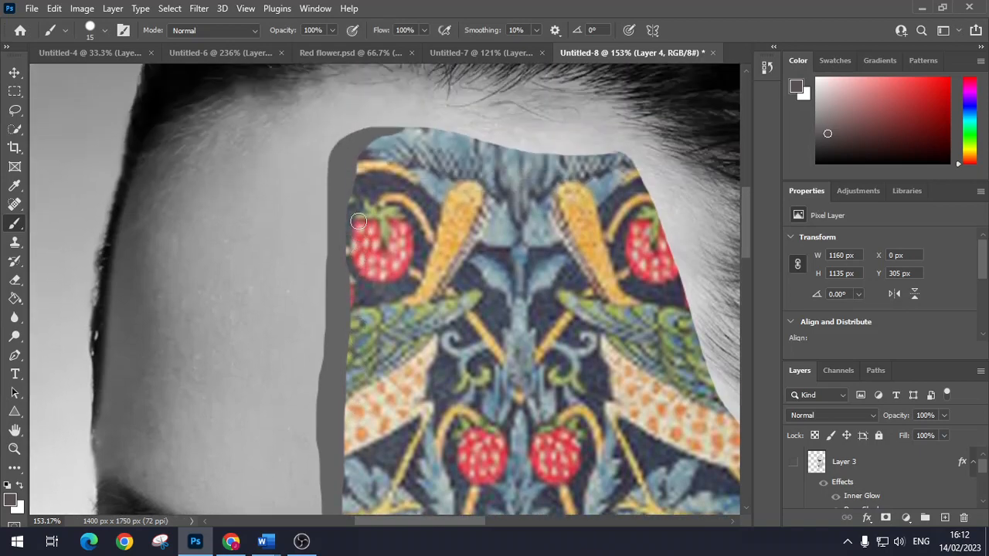
Pick a small 9 px hard round brush.
click(102, 31)
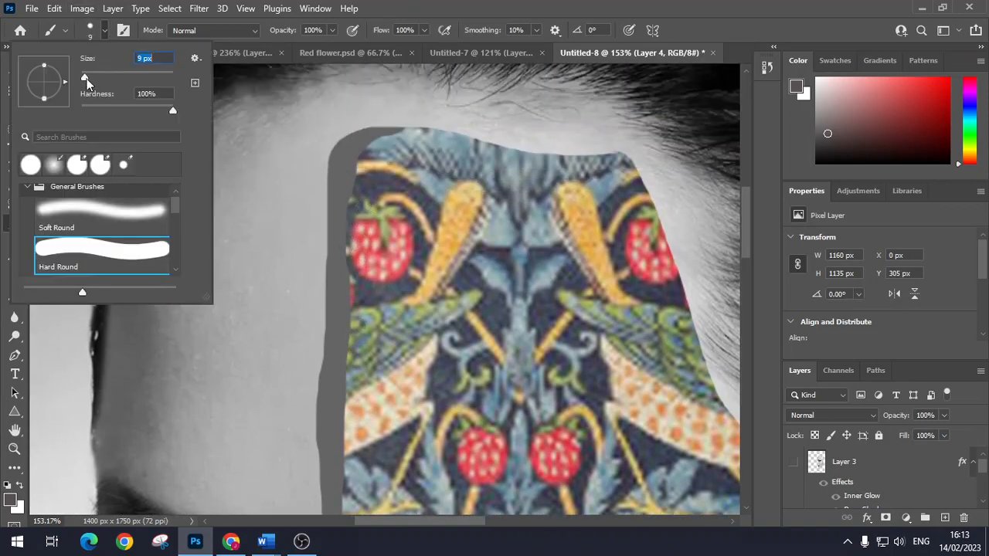
click(14, 261)
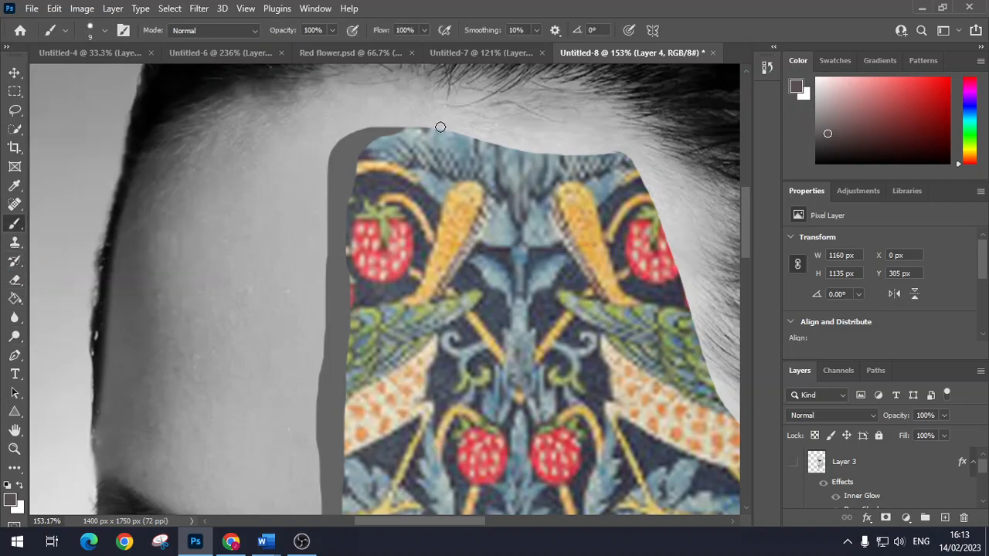
mouse_move(402, 130)
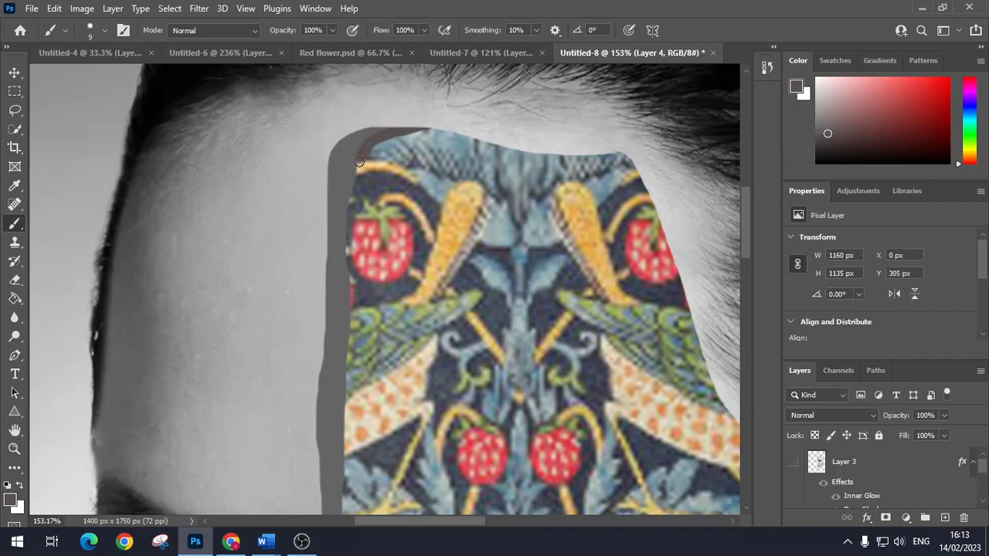
Paint a darker gray edge along the cutout's top and down its left side.
drag(359, 162, 346, 224)
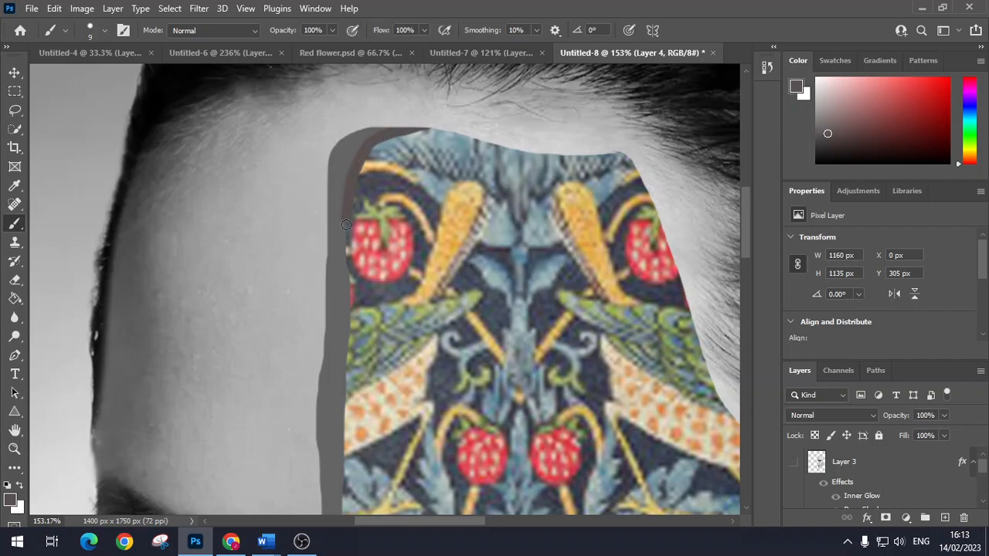
mouse_move(346, 292)
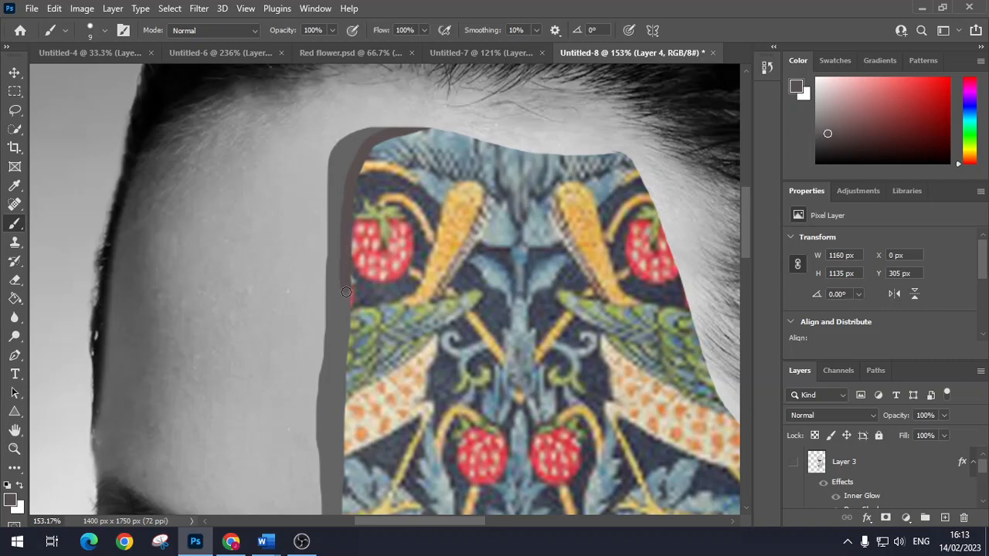
drag(346, 292, 347, 363)
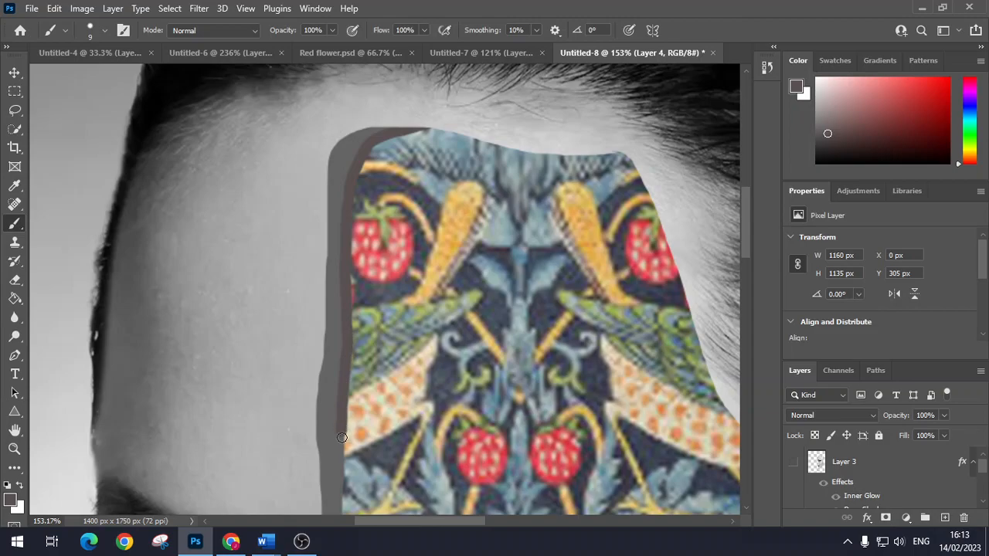
mouse_move(342, 500)
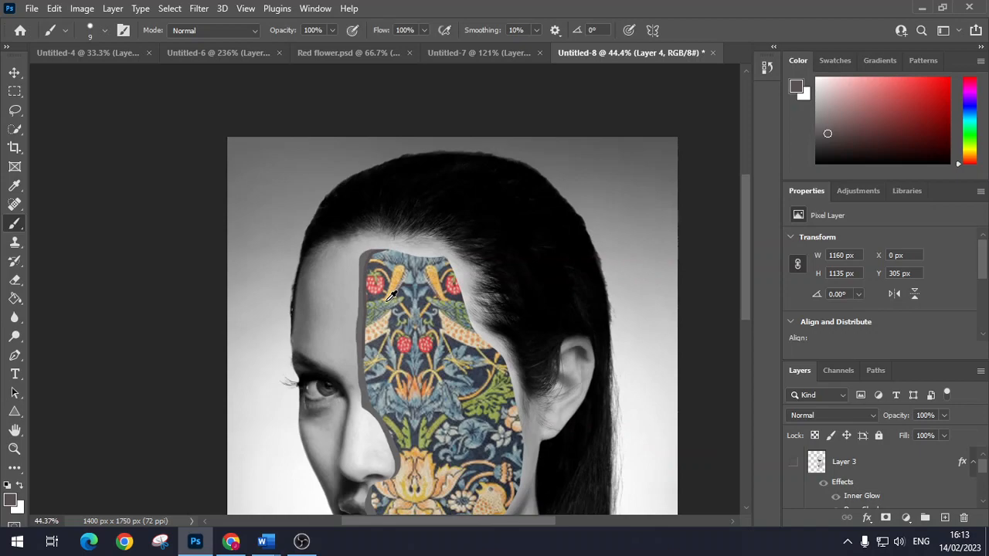
mouse_move(542, 328)
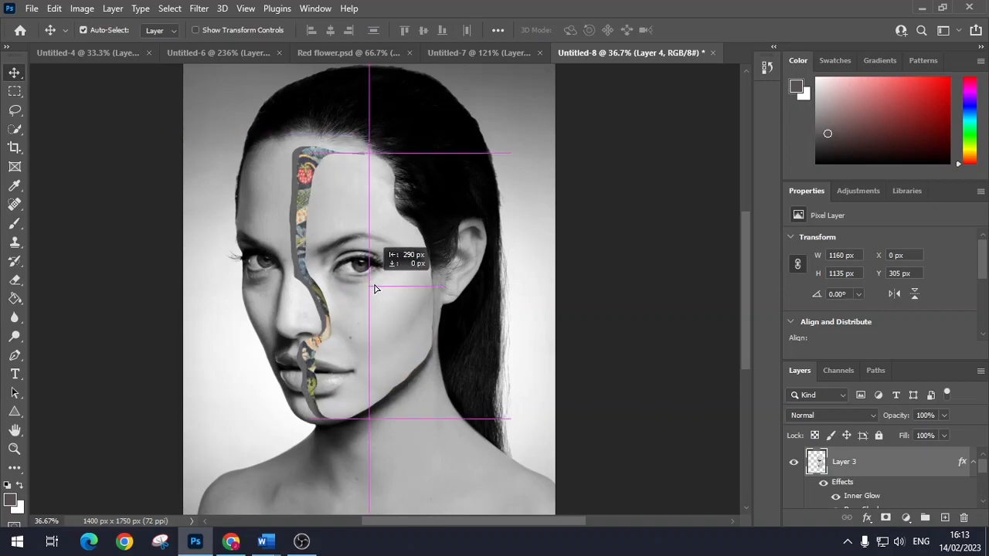
Drag the right face piece left over the pattern and settle it slightly lower.
drag(374, 289, 389, 309)
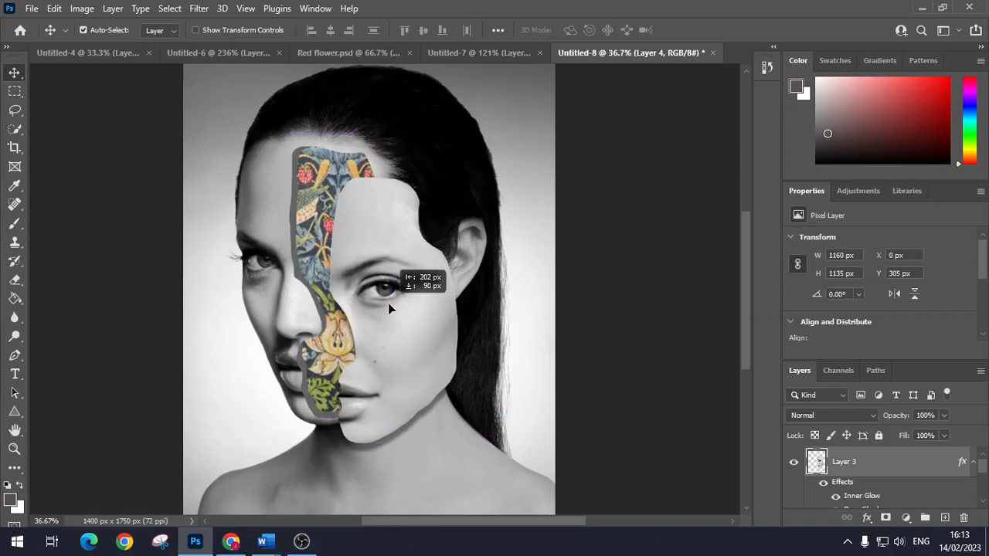
drag(390, 309, 393, 306)
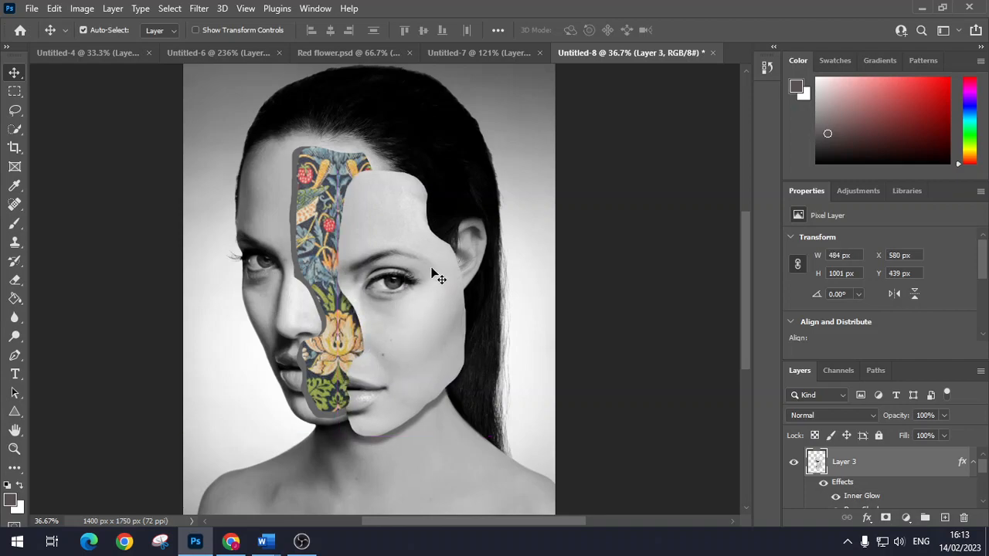
mouse_move(448, 390)
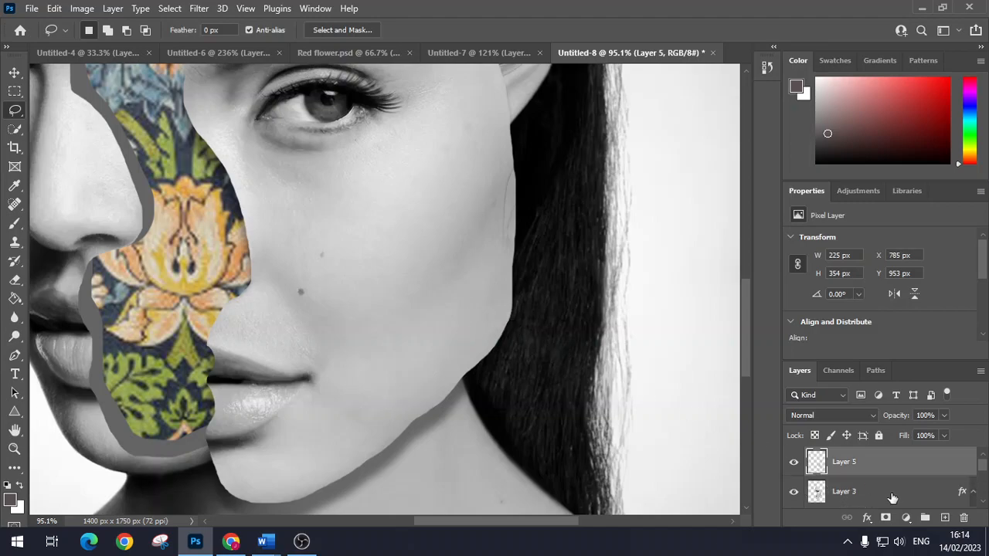
mouse_move(738, 427)
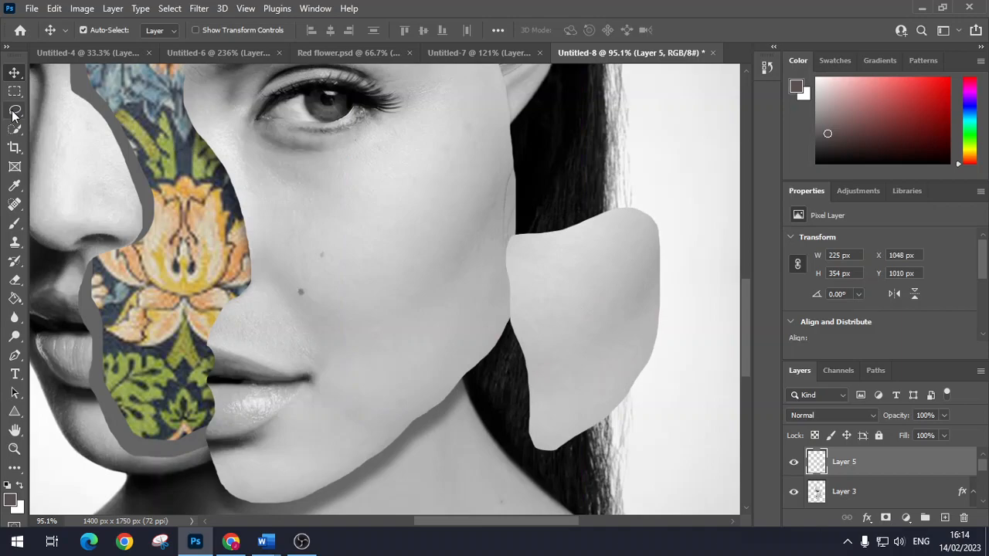
Lasso a cheek fragment outline and dismiss the empty-selection warning.
click(14, 111)
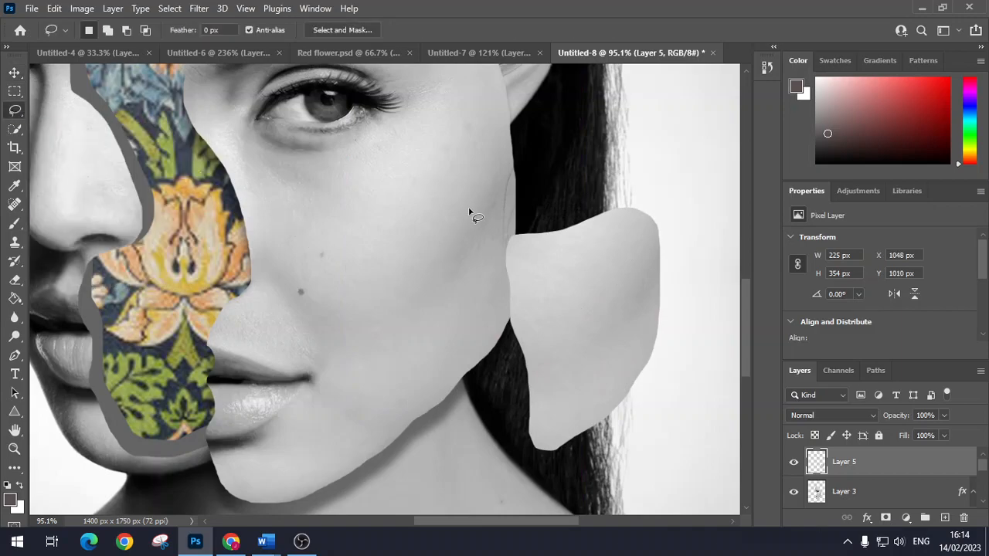
drag(387, 208, 476, 185)
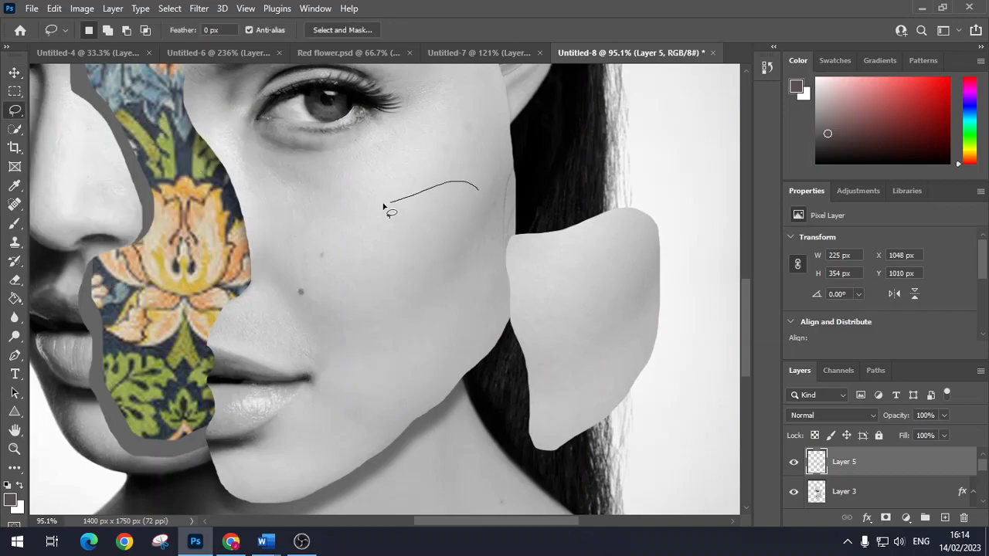
drag(390, 214, 332, 301)
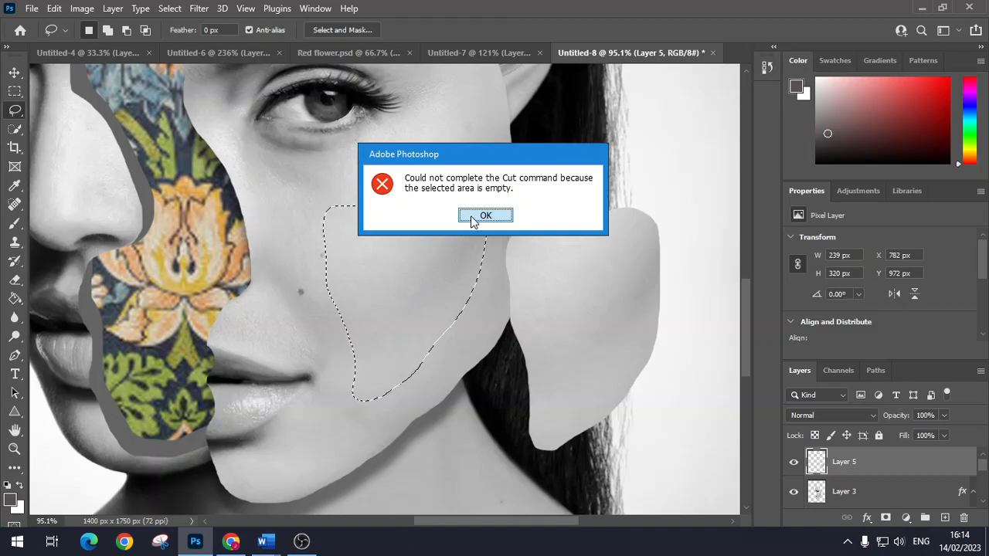
click(485, 215)
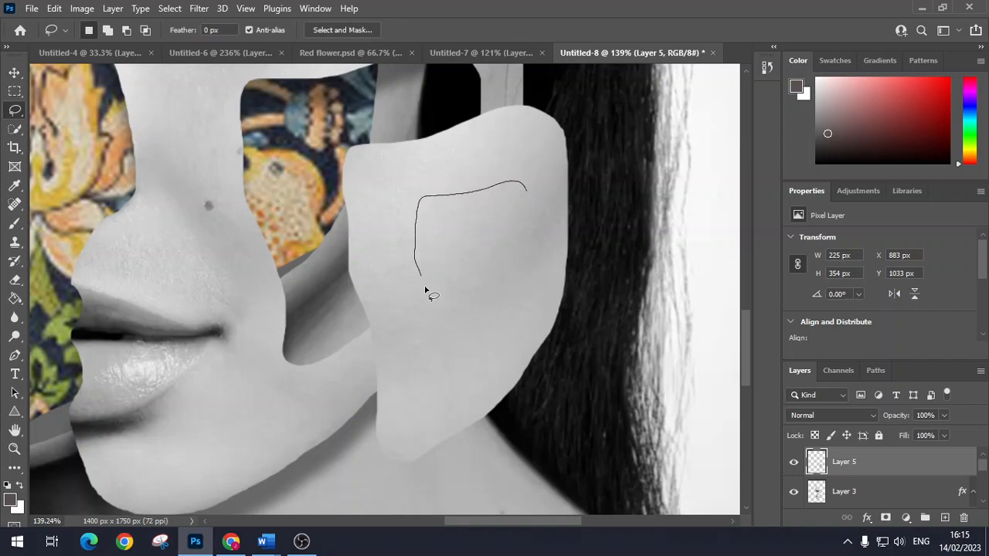
Outline a small part of the lifted cheek piece for cutting to Layer 6.
drag(421, 271, 513, 325)
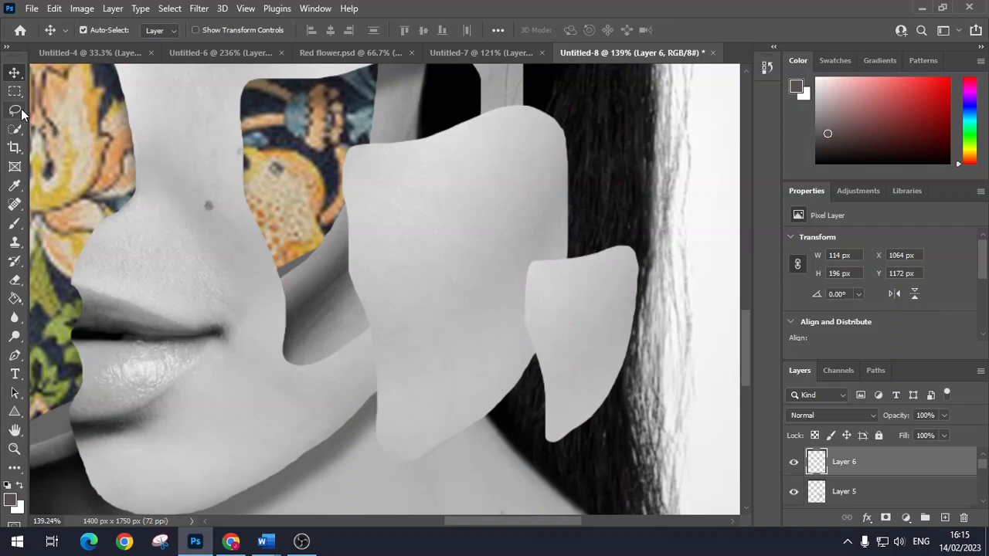
click(13, 111)
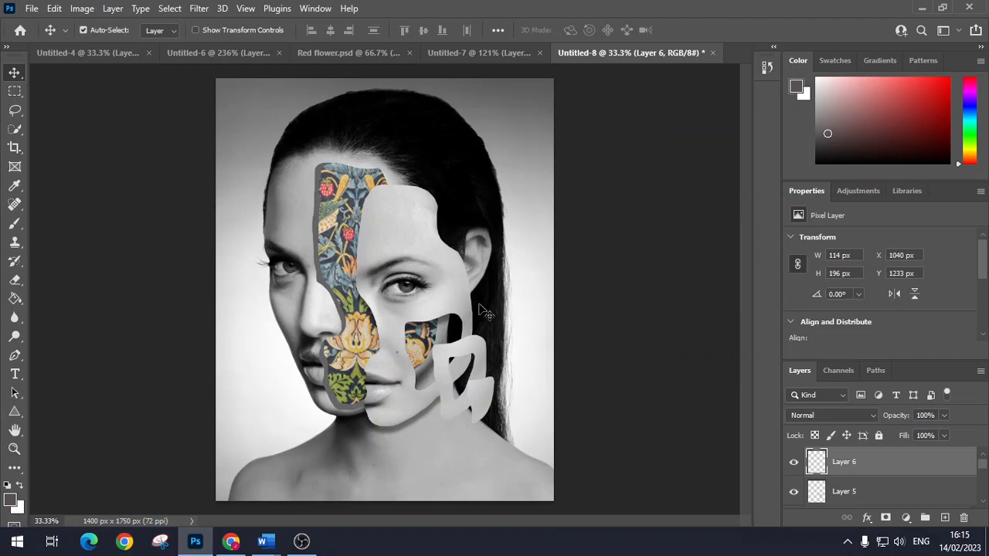
mouse_move(566, 318)
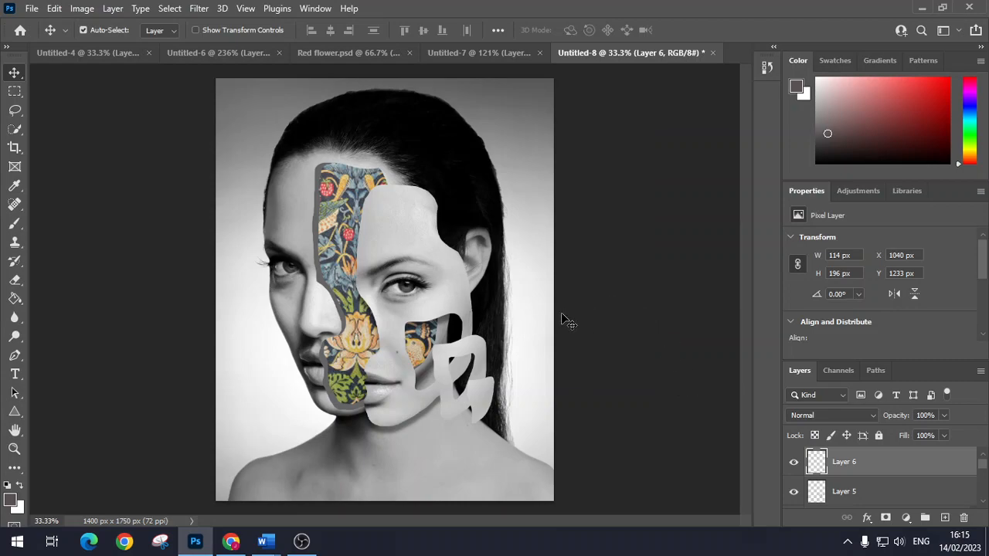
mouse_move(214, 432)
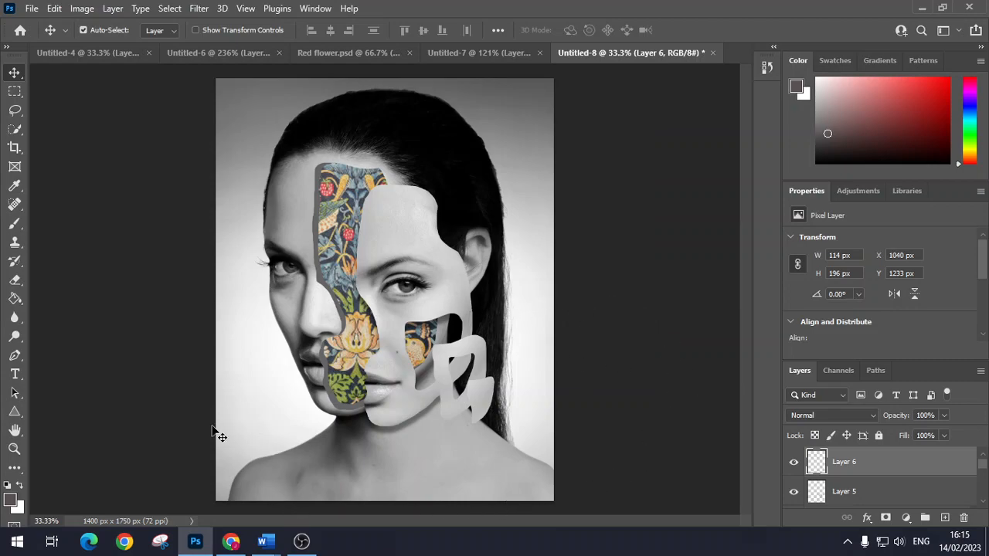